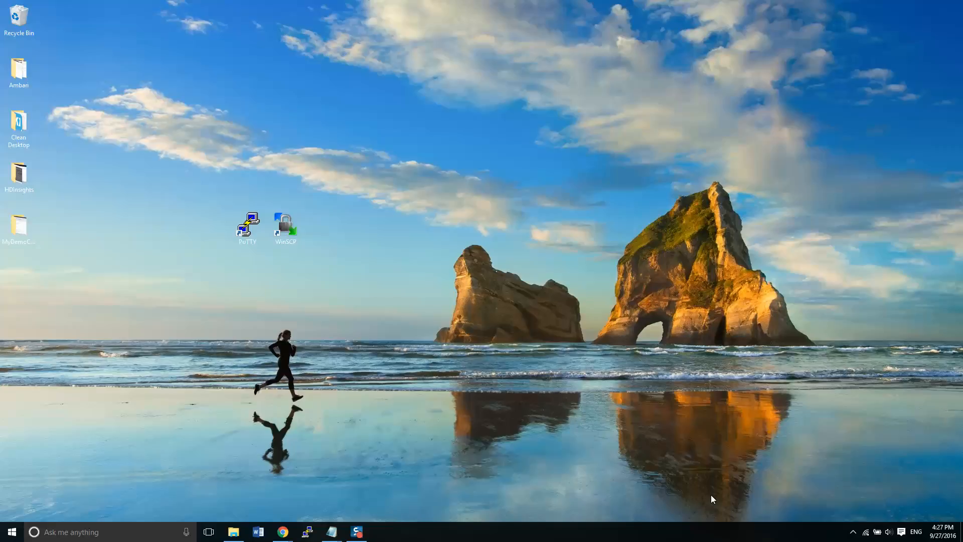
{"action": "mouse_move", "coordinate": [476, 377]}
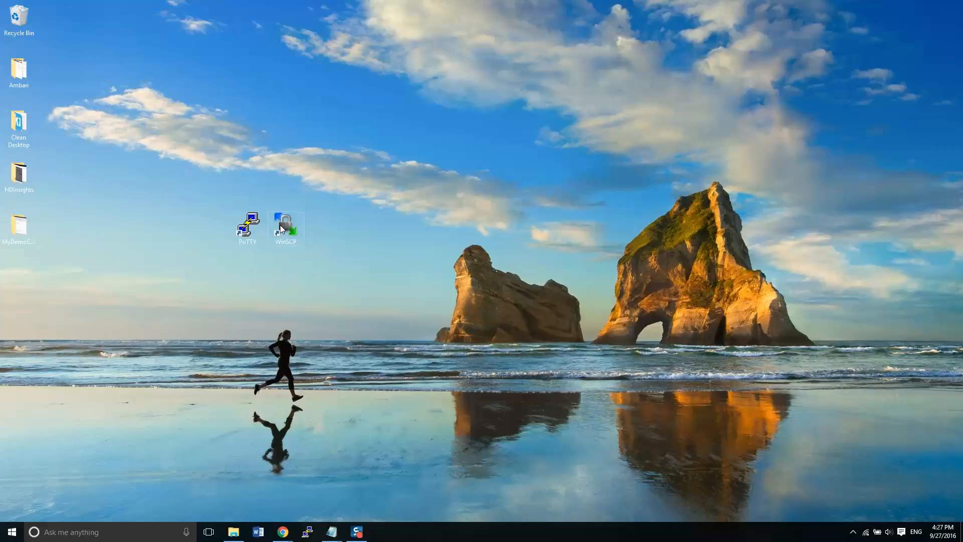
Launch WinSCP and log in to the saved Amazon-NameNode site
{"action": "left_click", "coordinate": [285, 224]}
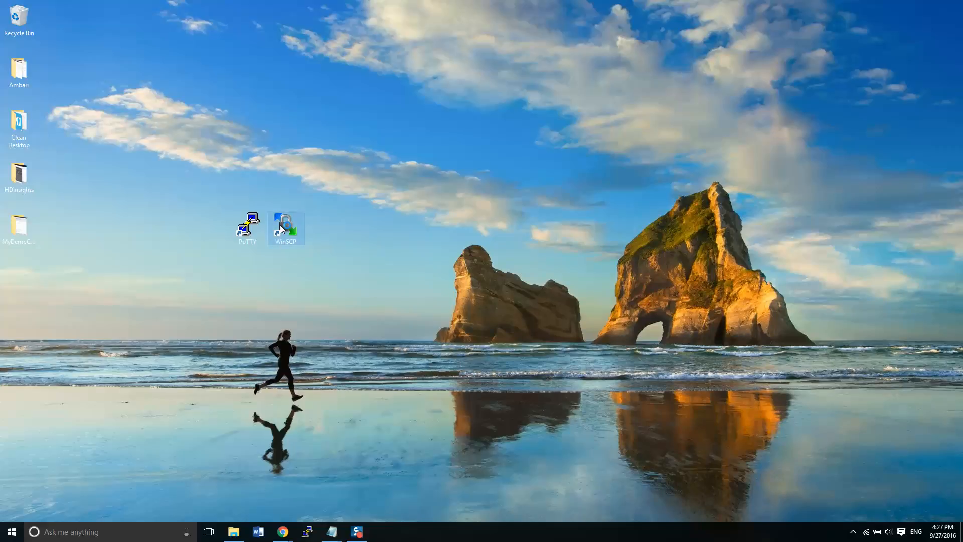
{"action": "double_click", "coordinate": [285, 224]}
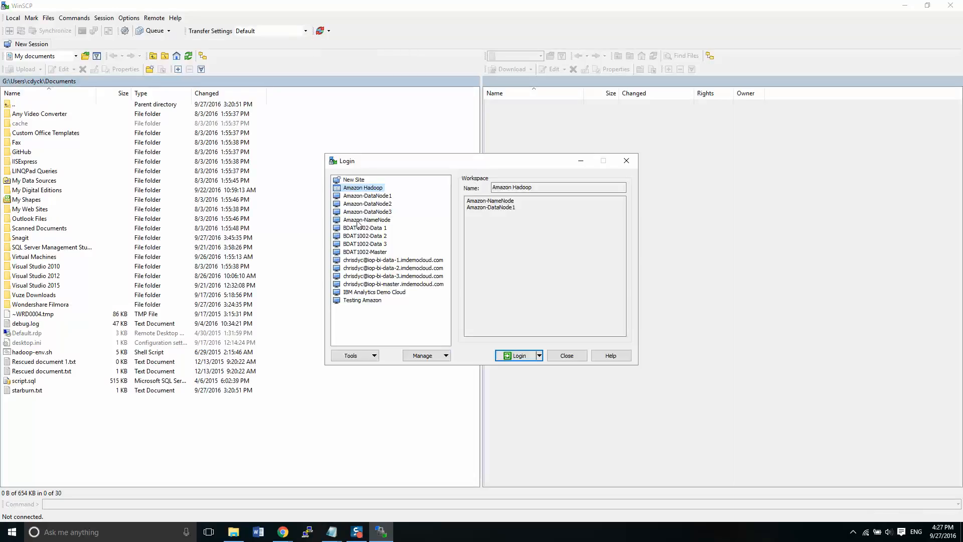
{"action": "left_click", "coordinate": [367, 220]}
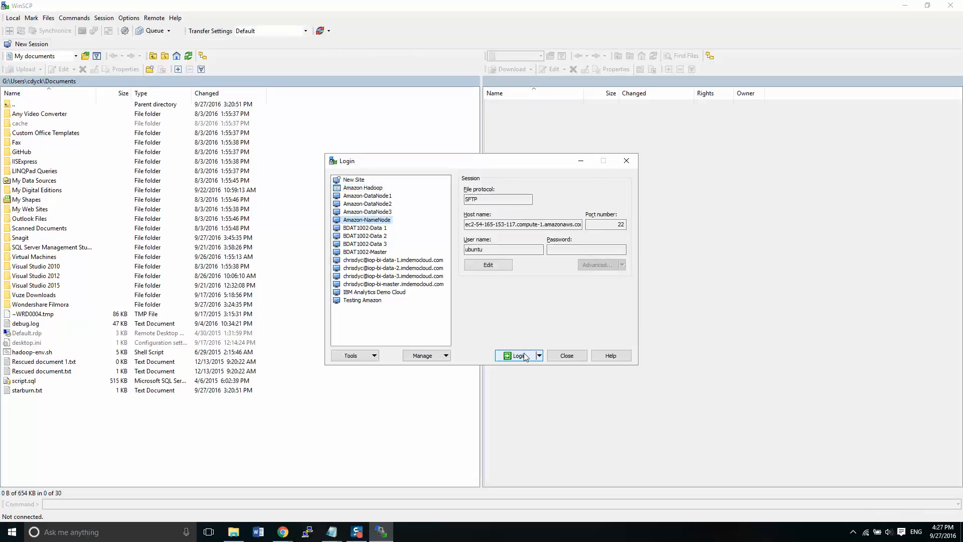
{"action": "left_click", "coordinate": [518, 355]}
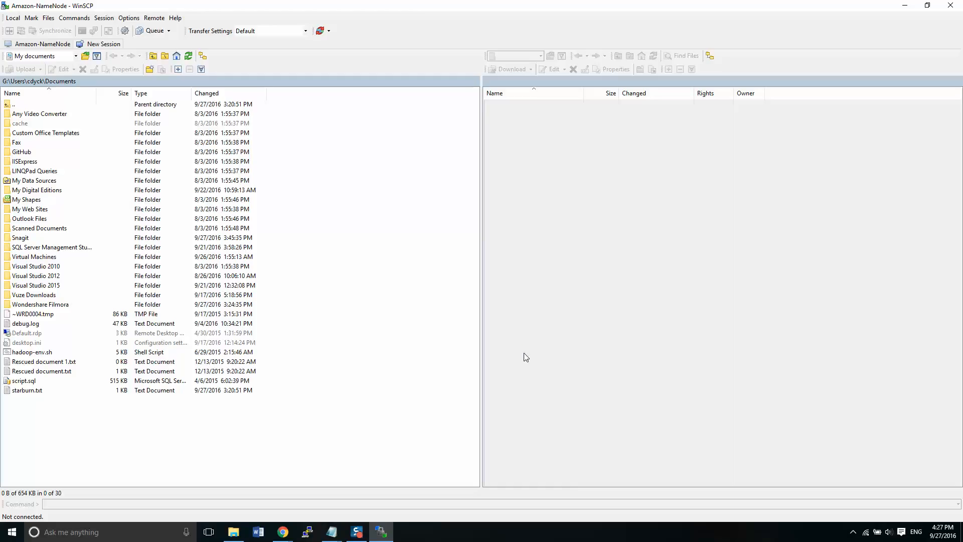
{"action": "left_click", "coordinate": [41, 43]}
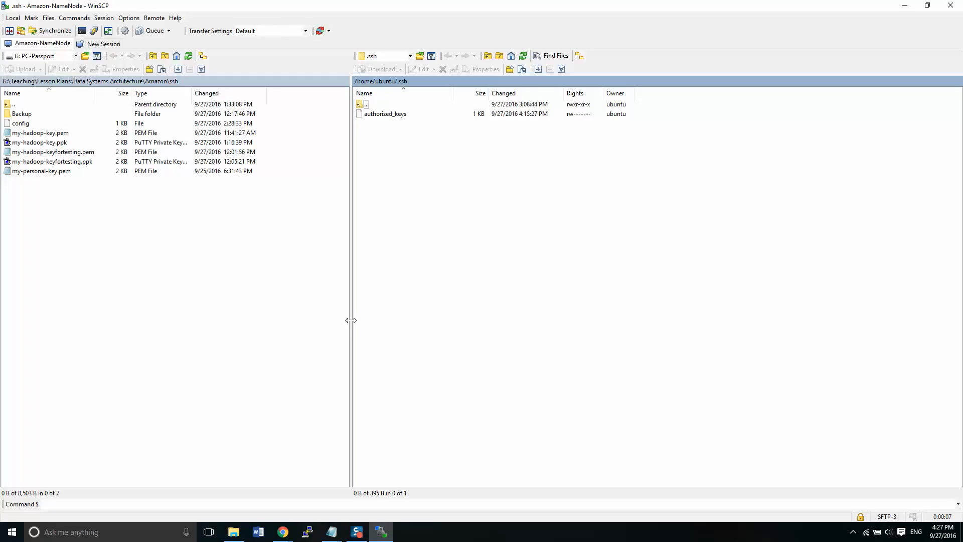
{"action": "mouse_move", "coordinate": [135, 324]}
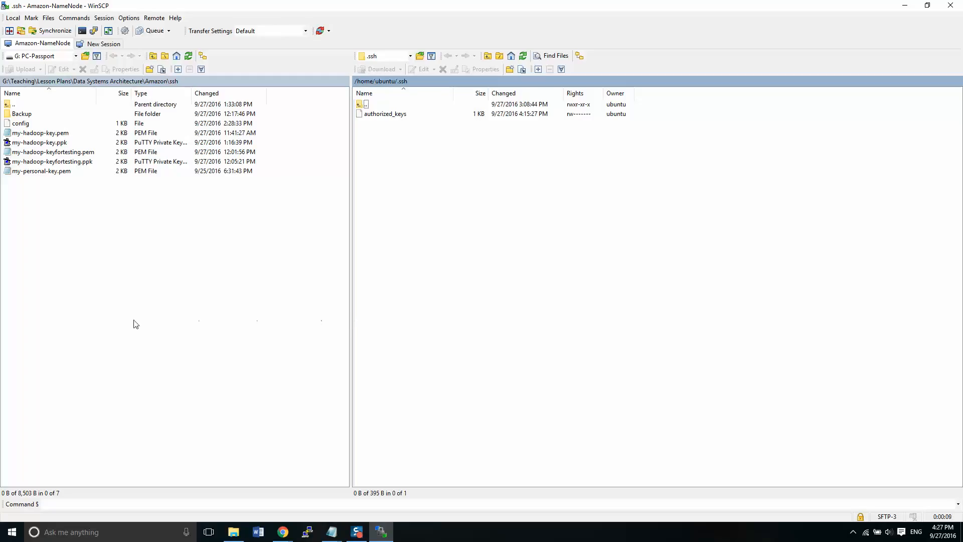
Open the local config file in the editor and highlight datanode1 and the IdentityFile path
{"action": "left_click", "coordinate": [20, 123]}
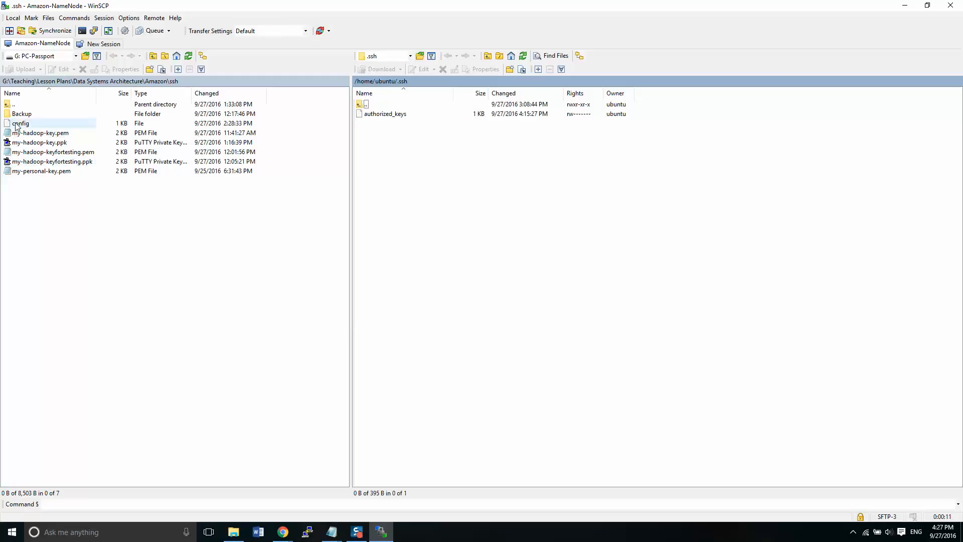
{"action": "double_click", "coordinate": [21, 123]}
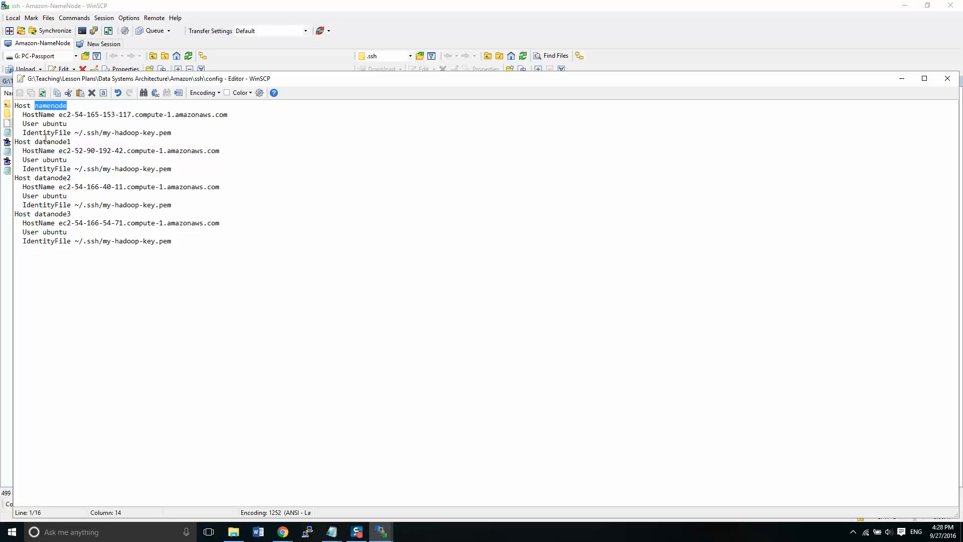
{"action": "double_click", "coordinate": [52, 141]}
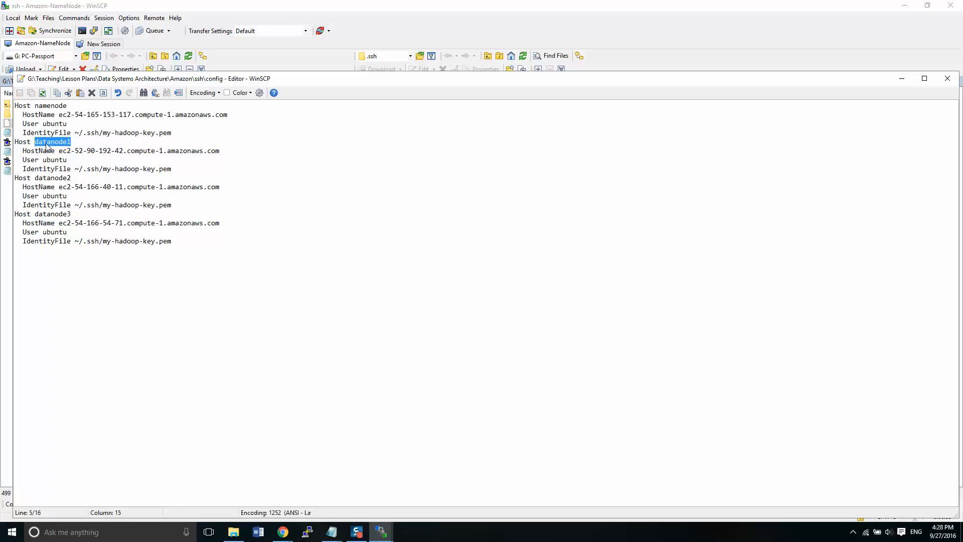
{"action": "left_click_drag", "start_coordinate": [59, 150], "coordinate": [163, 150]}
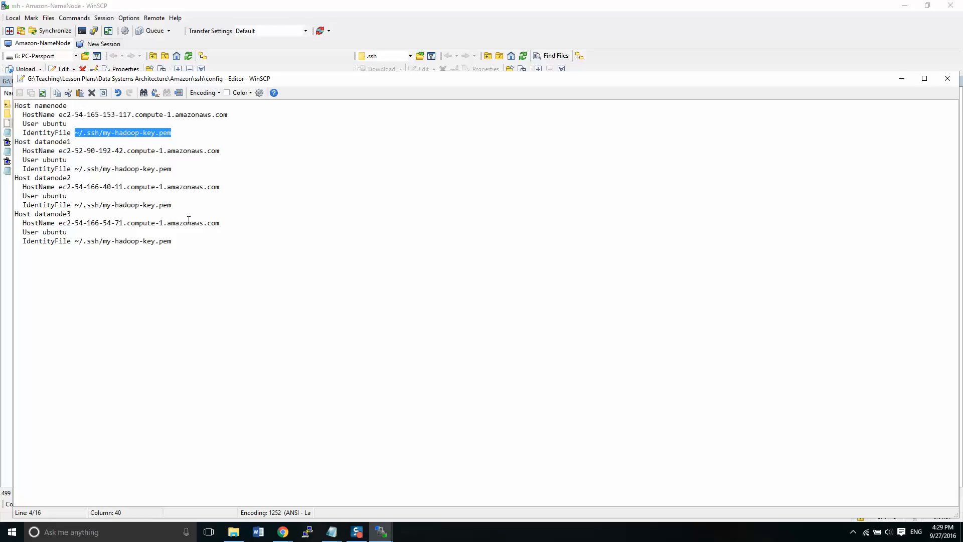
Close the config editor and select config and my-hadoop-key.pem in the local pane
{"action": "key", "text": "ctrl+a"}
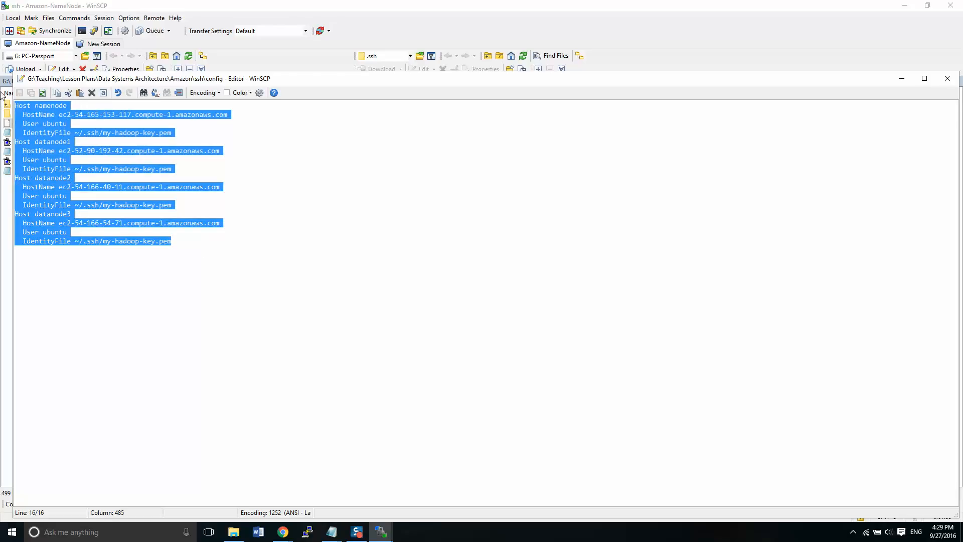
{"action": "mouse_move", "coordinate": [218, 246]}
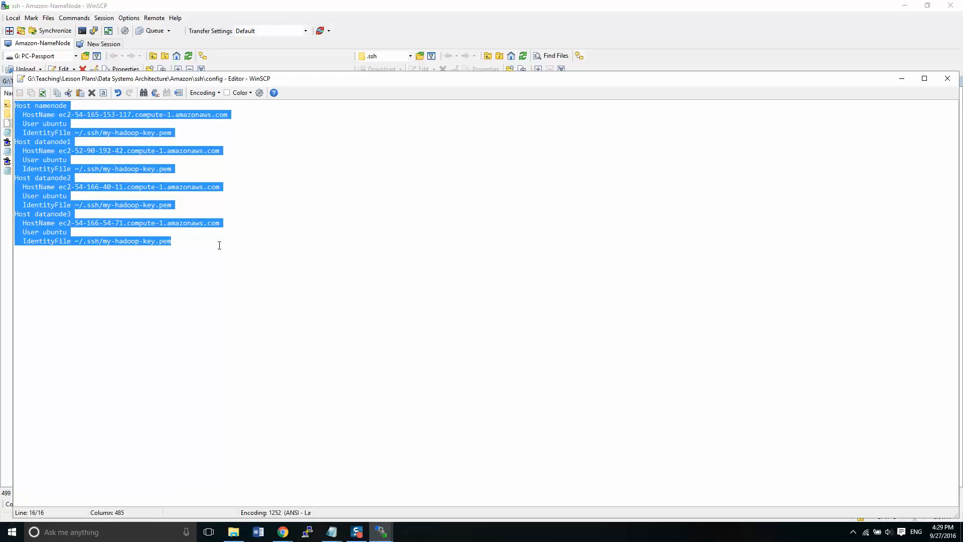
{"action": "left_click", "coordinate": [701, 107]}
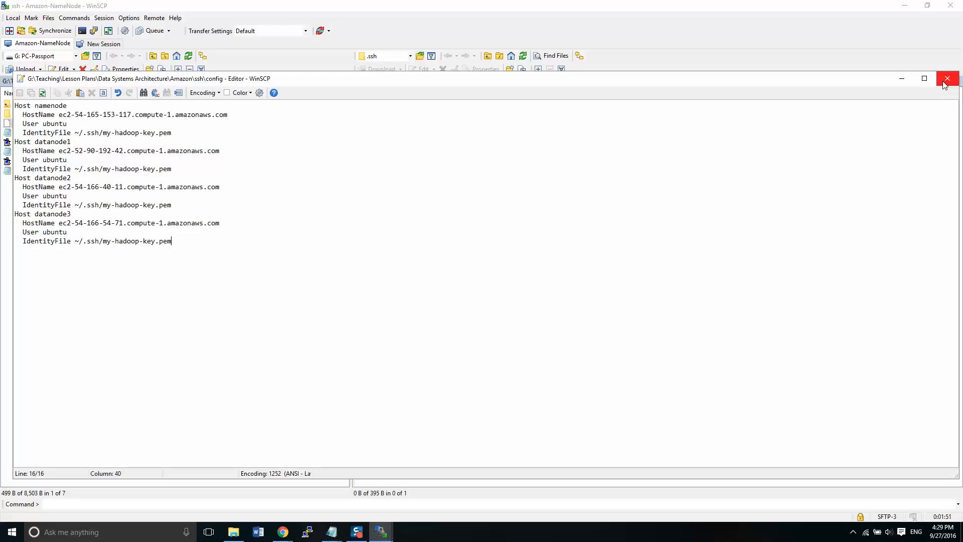
{"action": "mouse_move", "coordinate": [948, 79]}
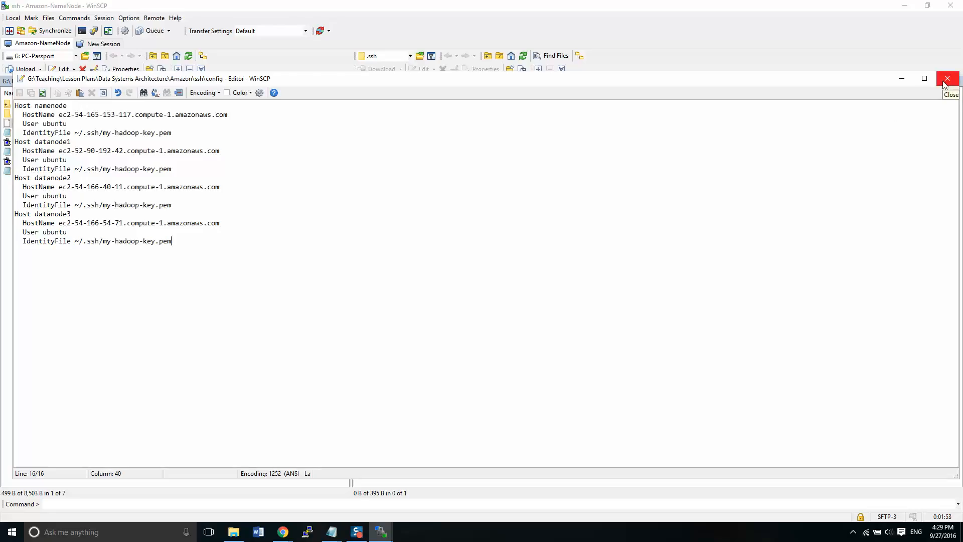
{"action": "left_click", "coordinate": [948, 79]}
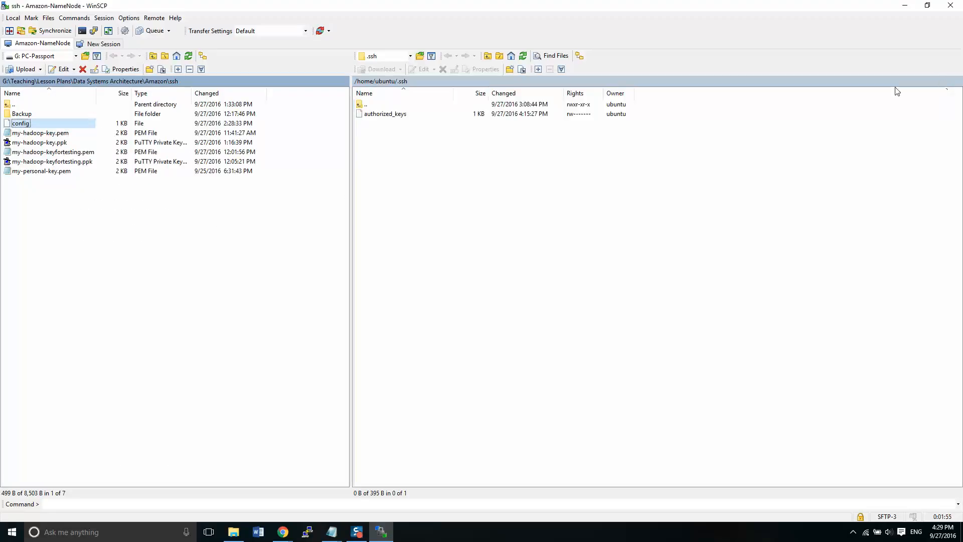
{"action": "left_click", "coordinate": [40, 132]}
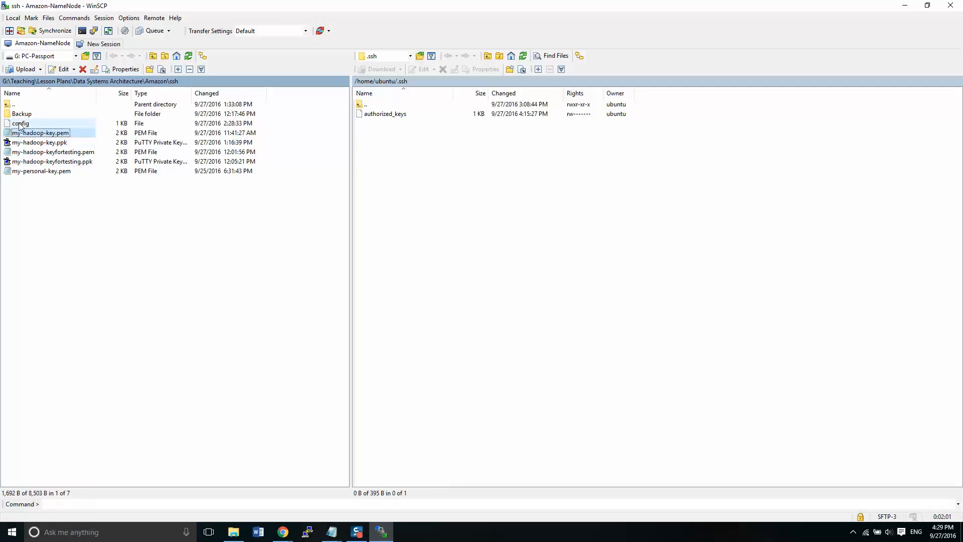
{"action": "left_click", "coordinate": [20, 123]}
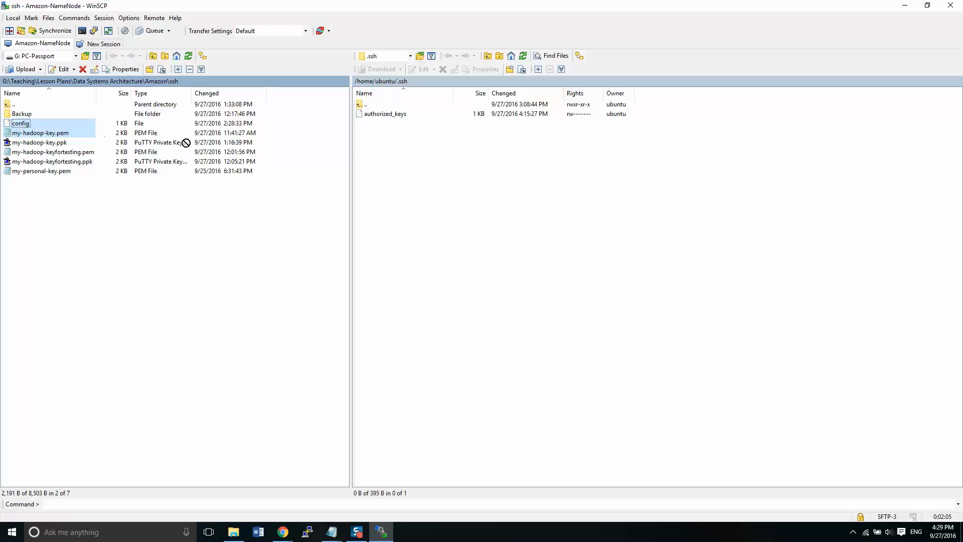
{"action": "mouse_move", "coordinate": [394, 170]}
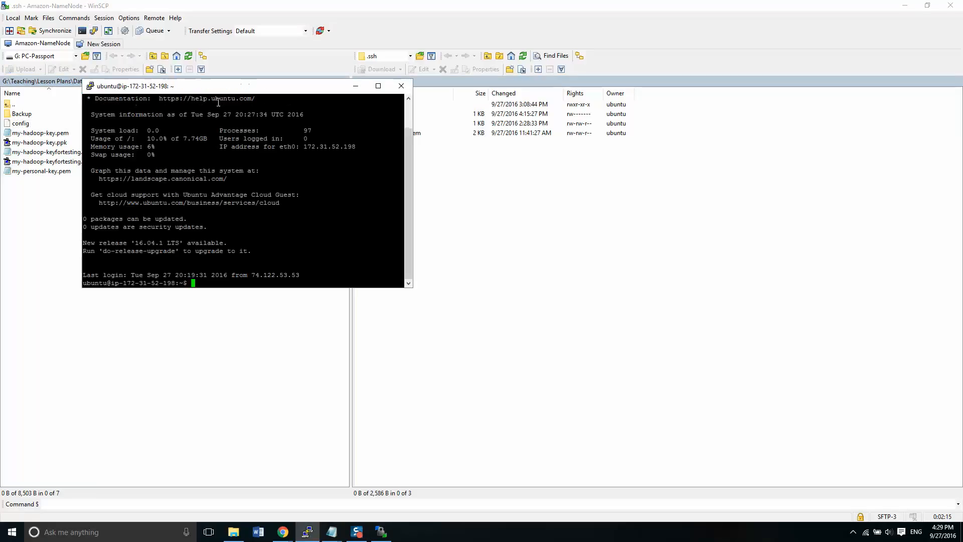
Run sudo chmod 600 ~/.ssh/my-hadoop-key.pem in PuTTY
{"action": "type", "text": "clea"}
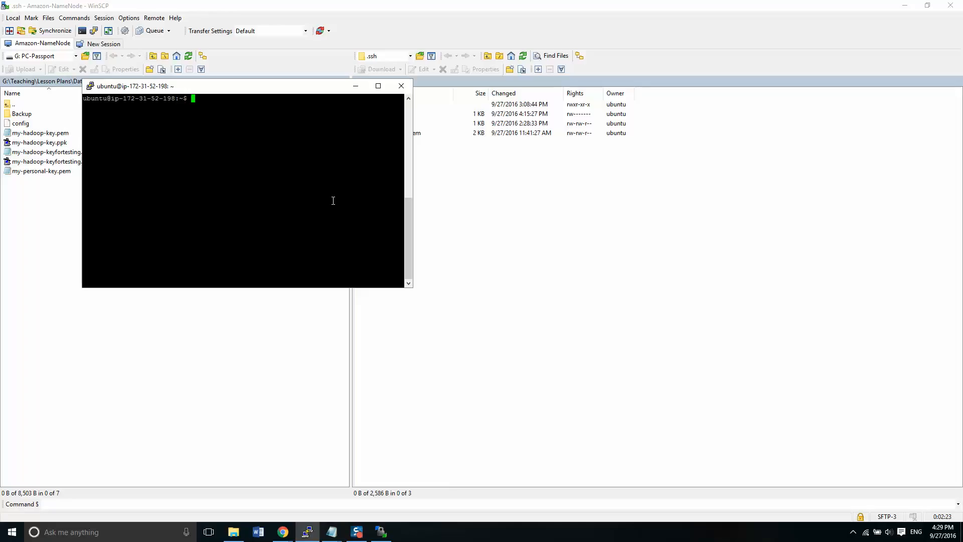
{"action": "type", "text": "sudo"}
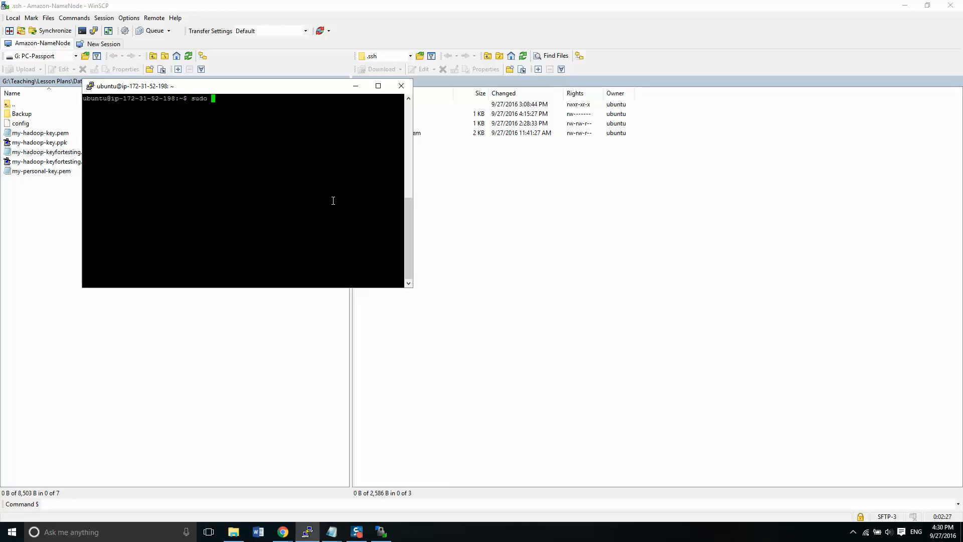
{"action": "type", "text": "chmod"}
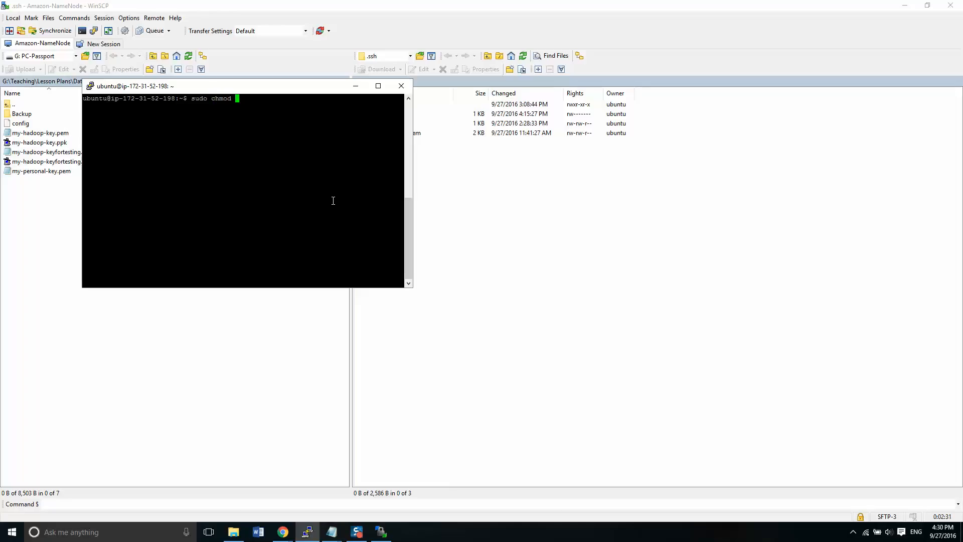
{"action": "type", "text": "600"}
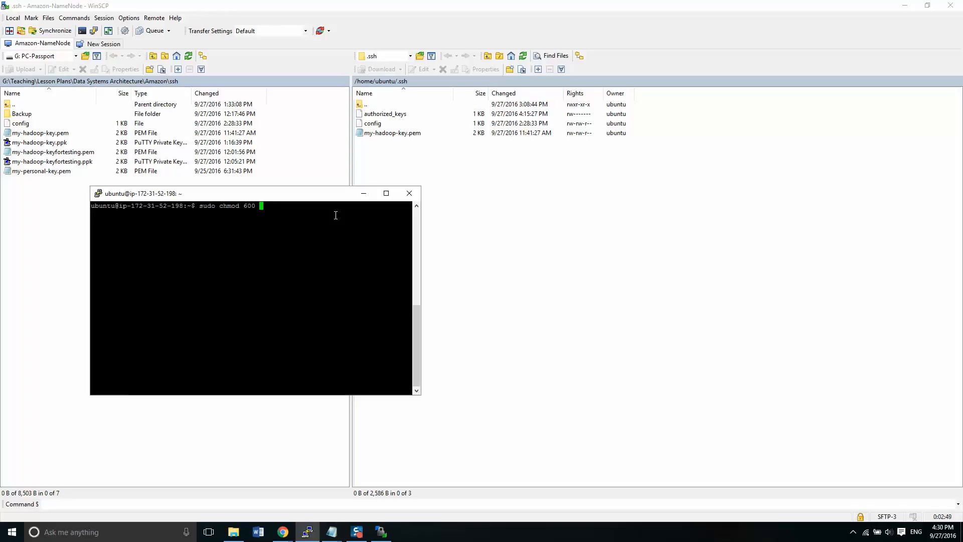
{"action": "type", "text": "~"}
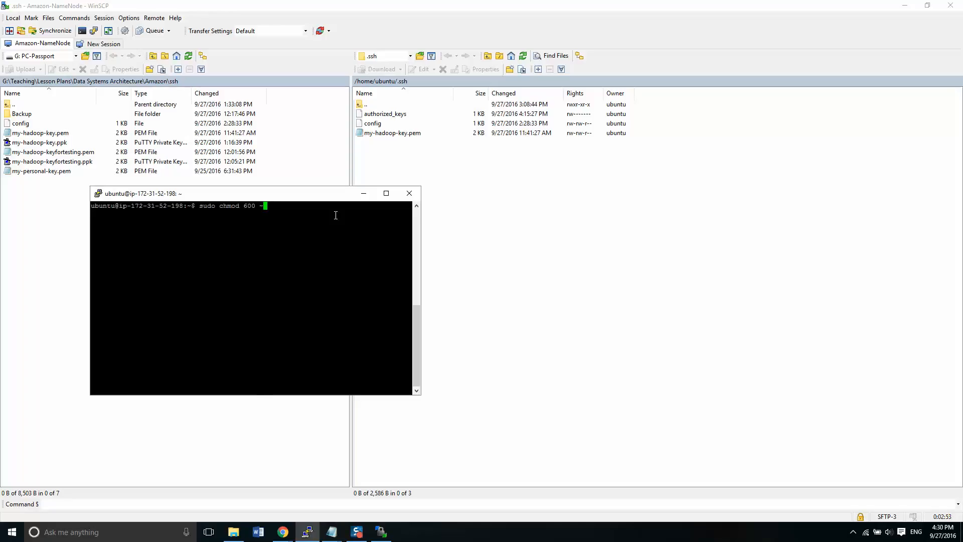
{"action": "type", "text": "/.ssh/"}
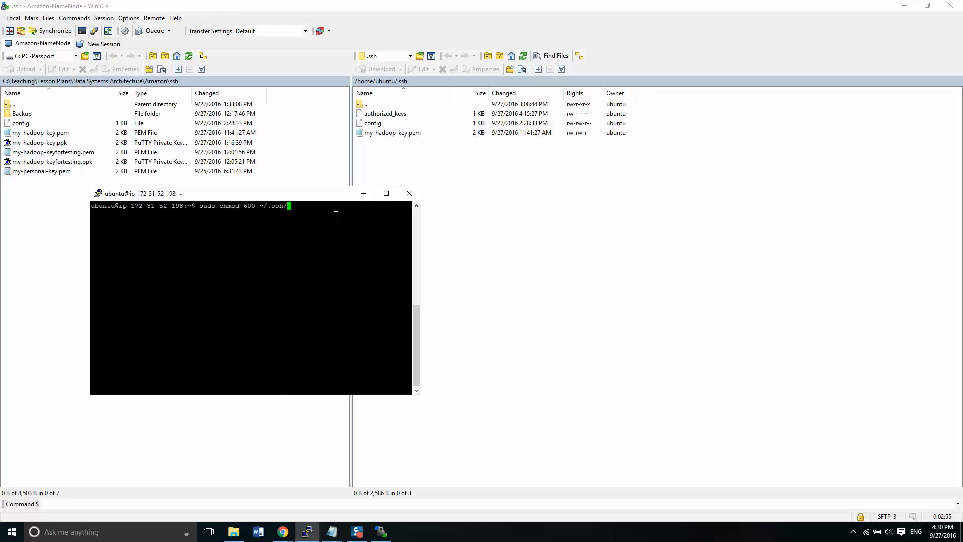
{"action": "type", "text": "my"}
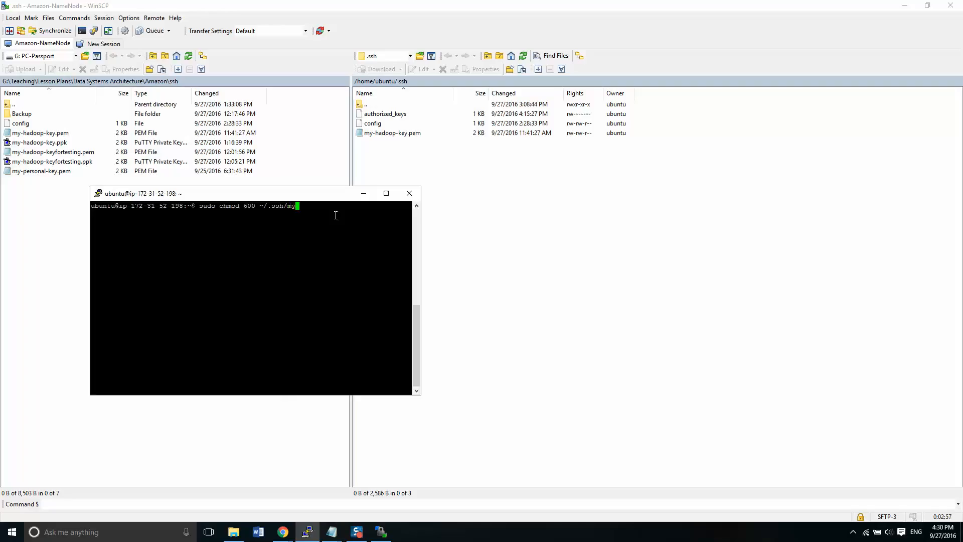
{"action": "type", "text": "-hadoop"}
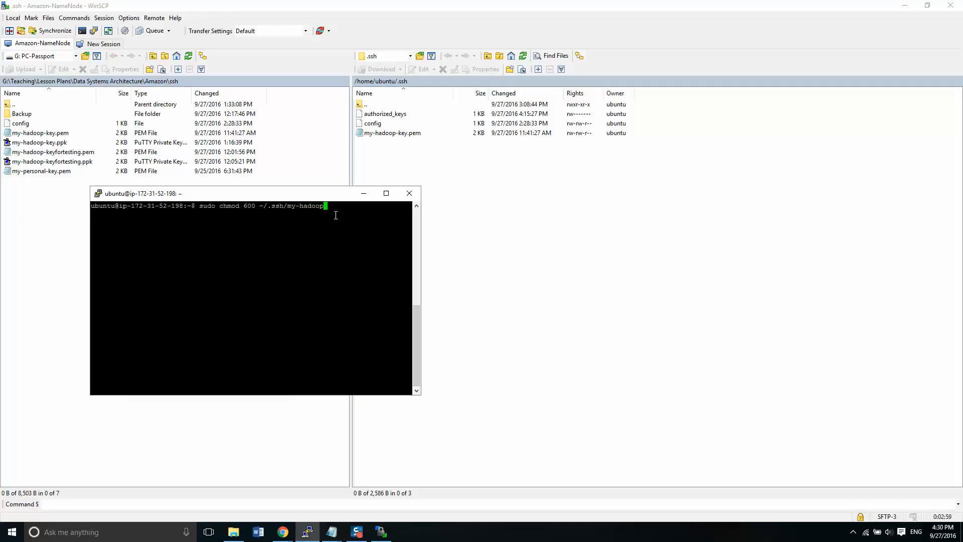
{"action": "type", "text": "-key"}
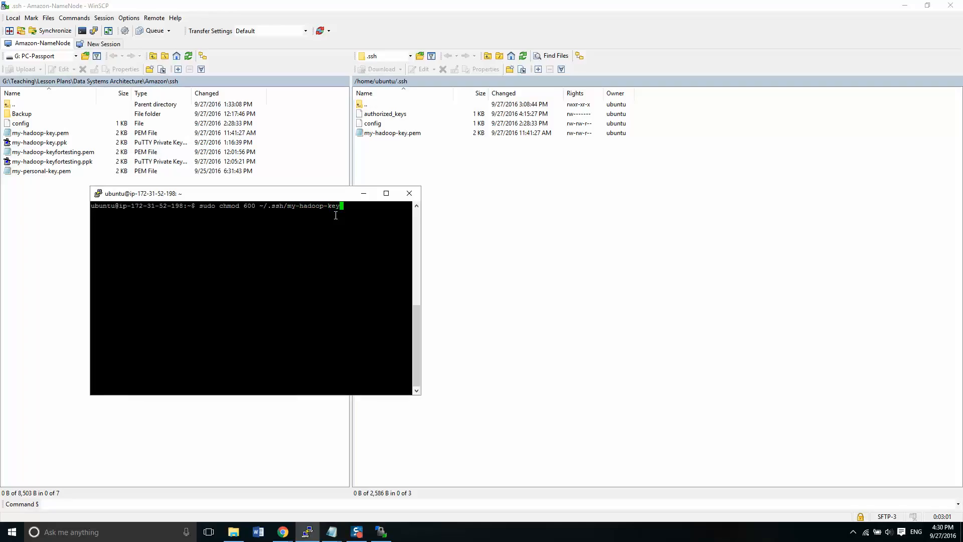
{"action": "type", "text": ".pem"}
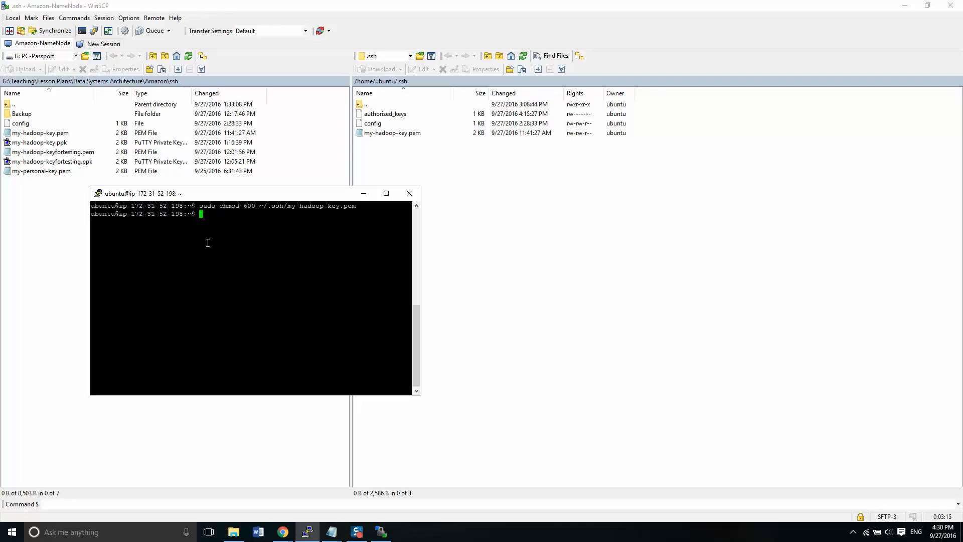
{"action": "key", "text": "enter"}
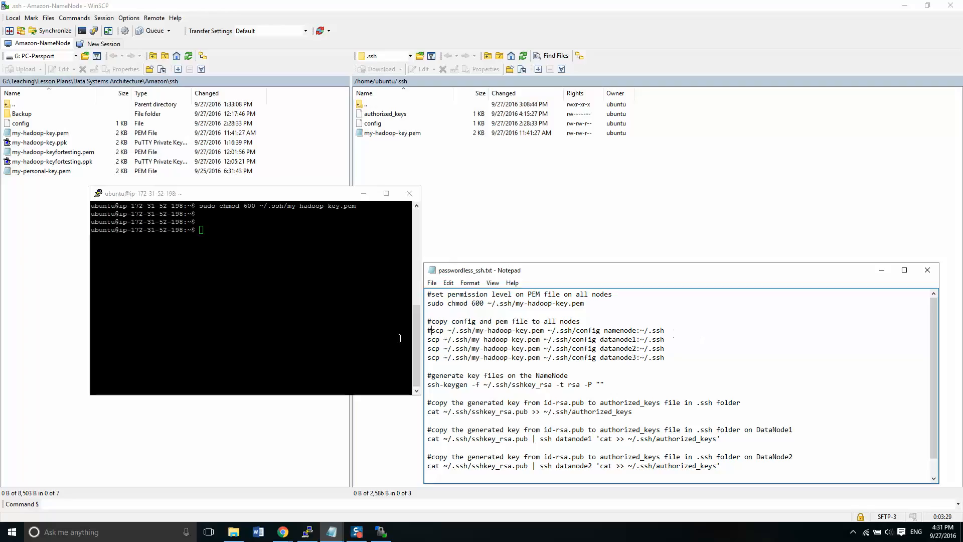
{"action": "mouse_move", "coordinate": [684, 338]}
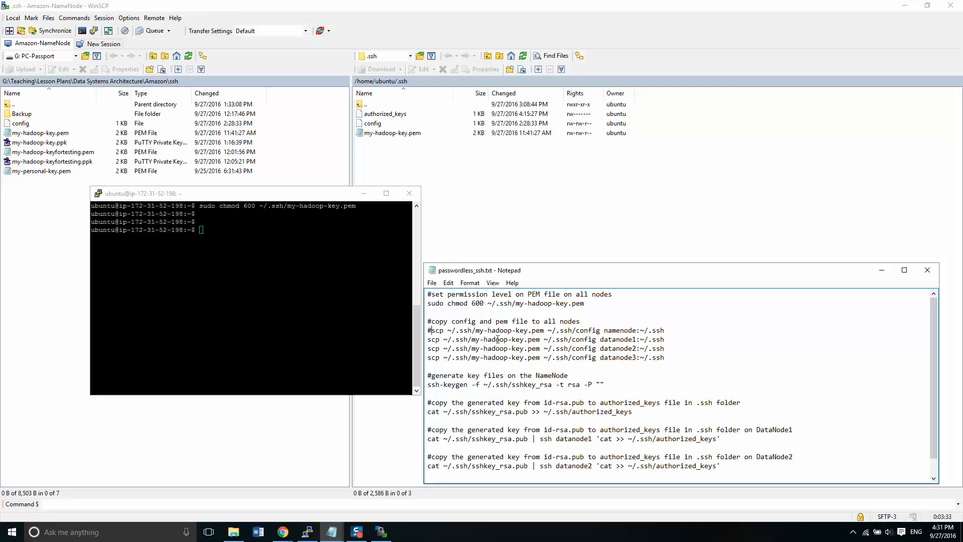
Run the datanode1 scp command from the notes and answer yes to trust the host
{"action": "triple_click", "coordinate": [545, 339]}
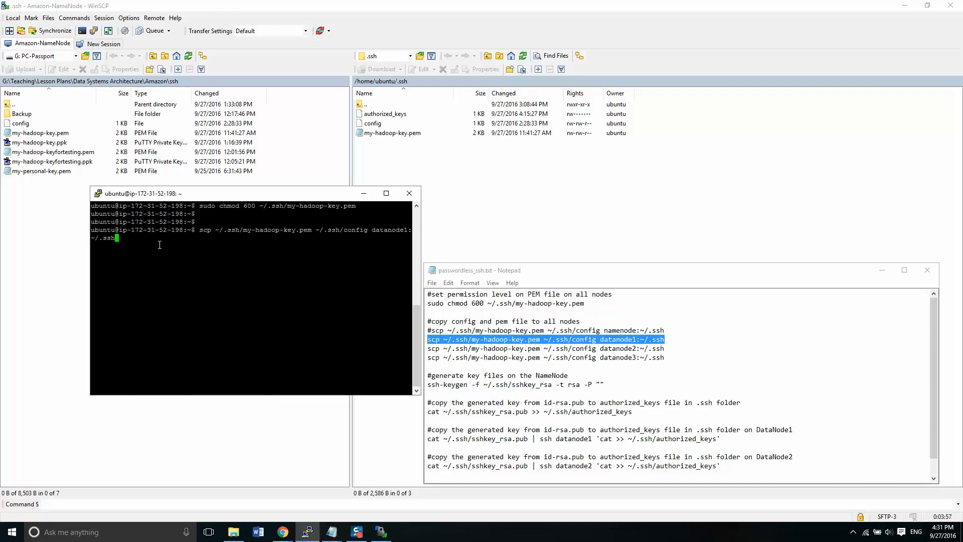
{"action": "key", "text": "enter"}
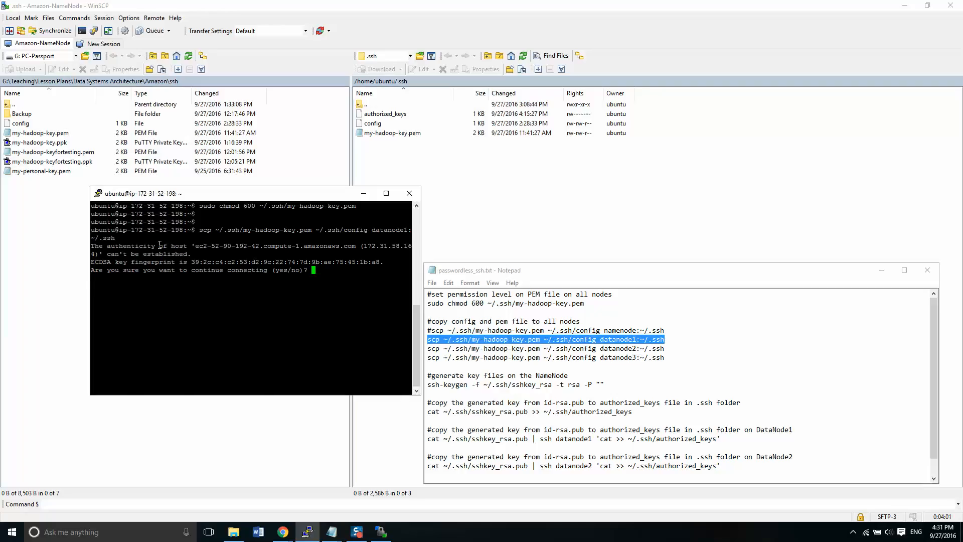
{"action": "type", "text": "yes"}
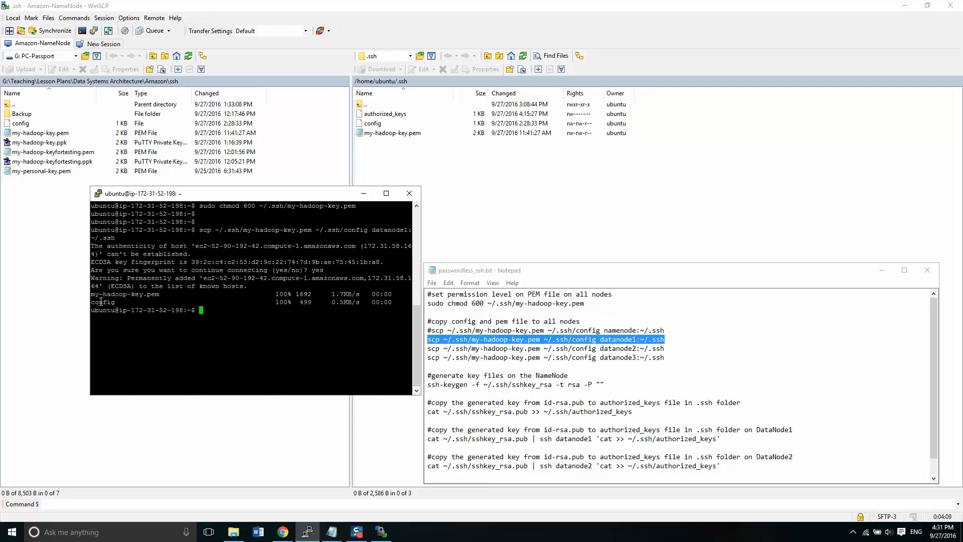
{"action": "mouse_move", "coordinate": [83, 61]}
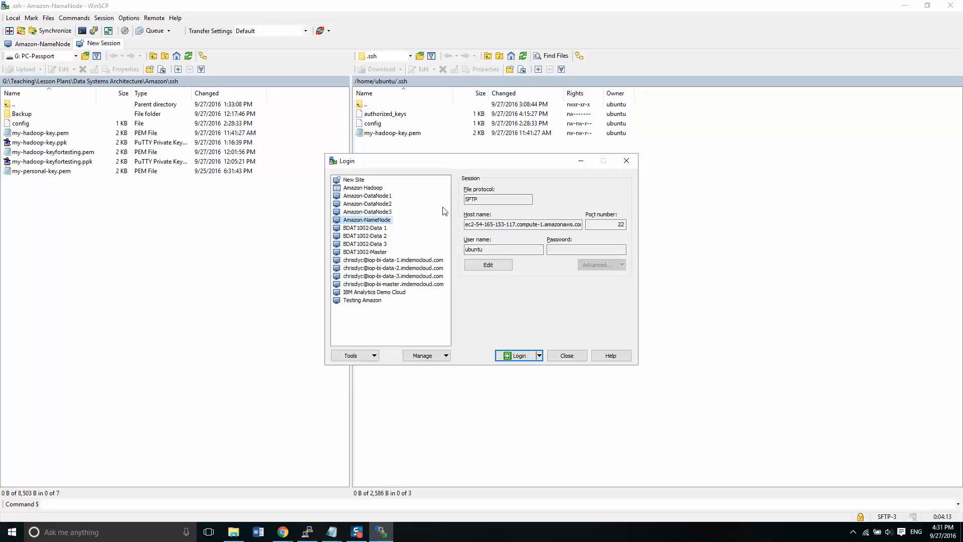
Log in to the Amazon-DataNode1 site in WinSCP
{"action": "left_click", "coordinate": [367, 195]}
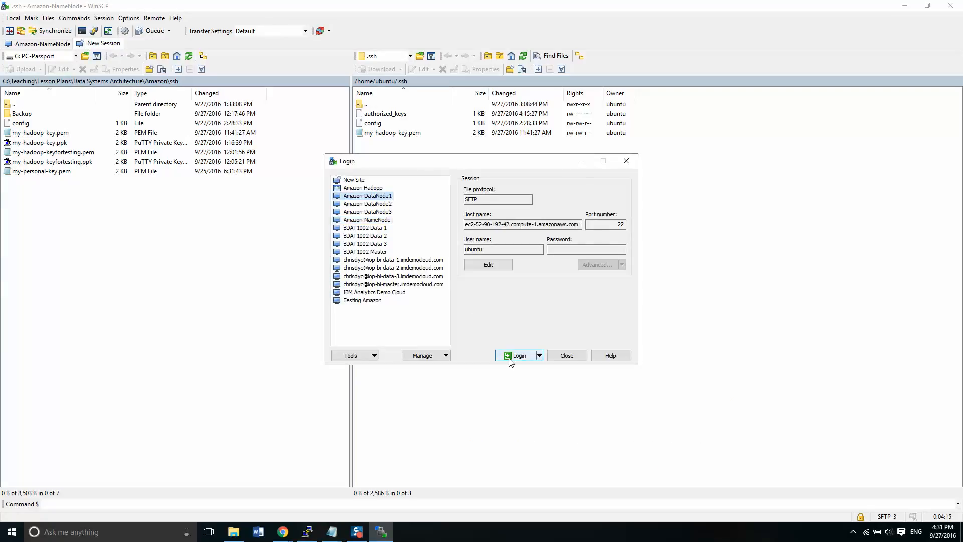
{"action": "left_click", "coordinate": [517, 355]}
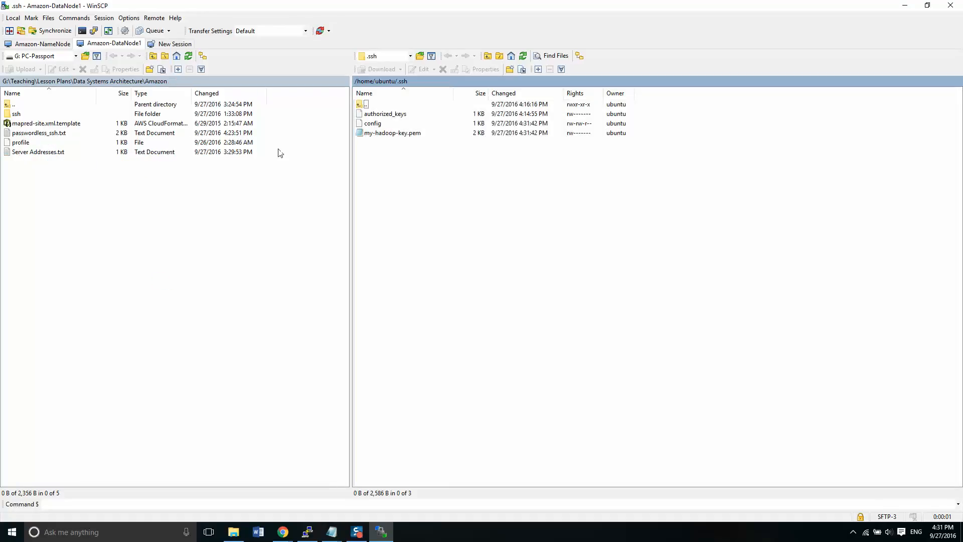
{"action": "left_click", "coordinate": [372, 124]}
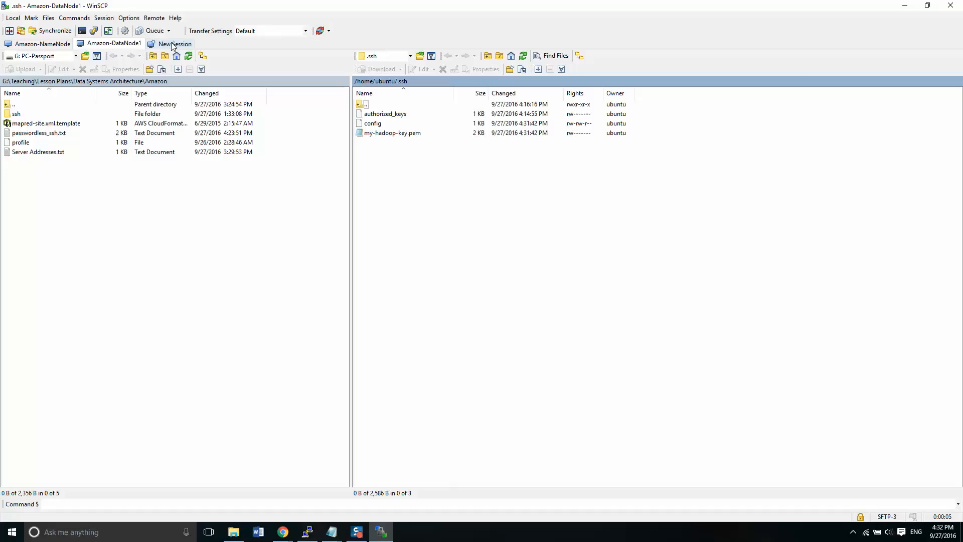
Open sessions to DataNode2 and DataNode3, then switch between the session tabs
{"action": "left_click", "coordinate": [174, 43]}
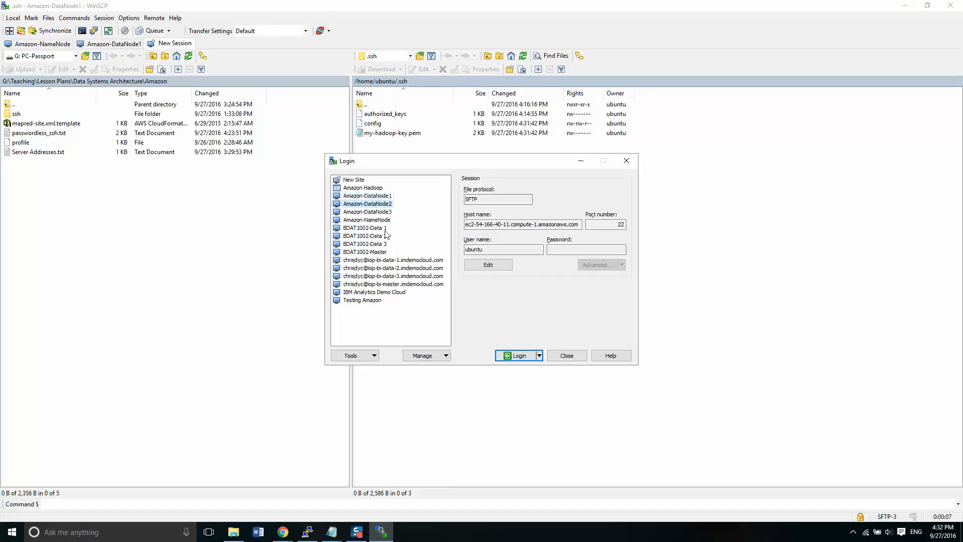
{"action": "left_click", "coordinate": [518, 355]}
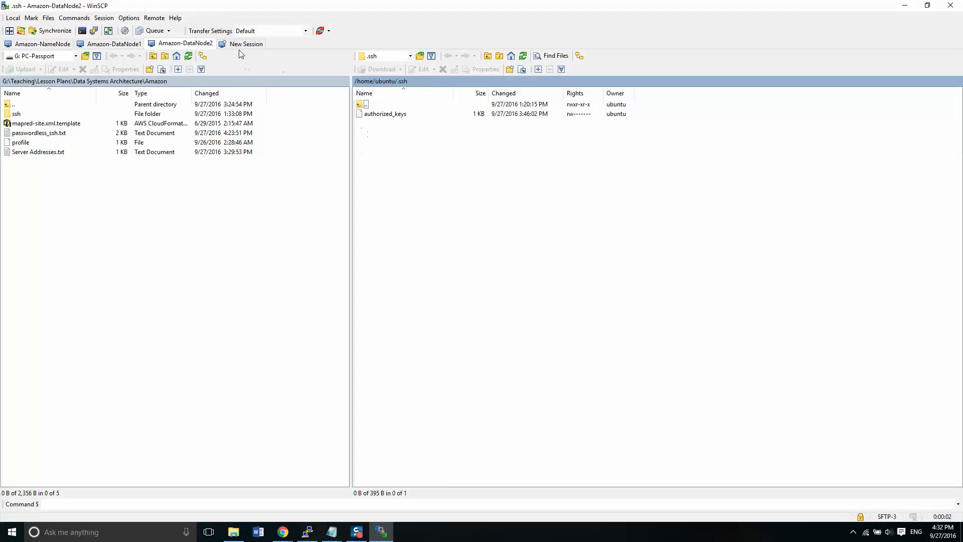
{"action": "left_click", "coordinate": [245, 44]}
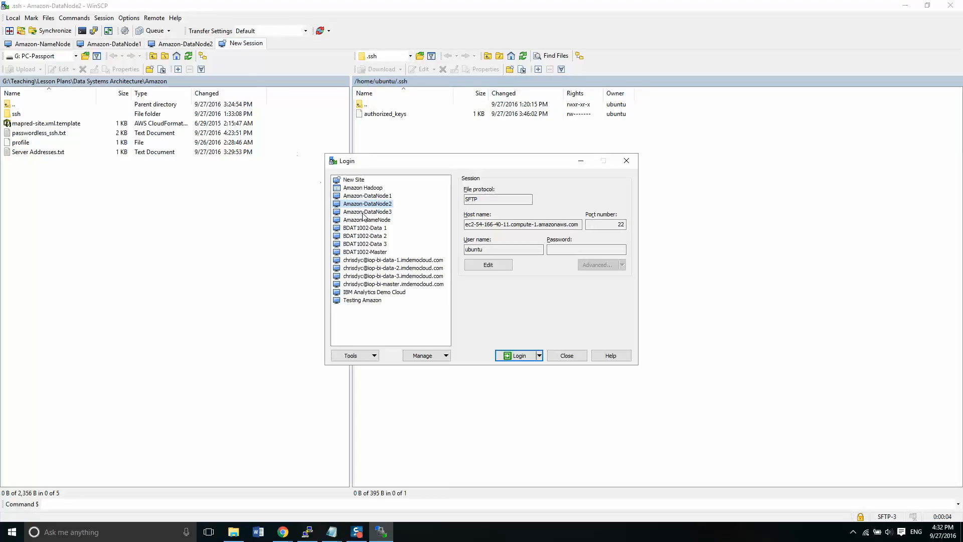
{"action": "left_click", "coordinate": [518, 355]}
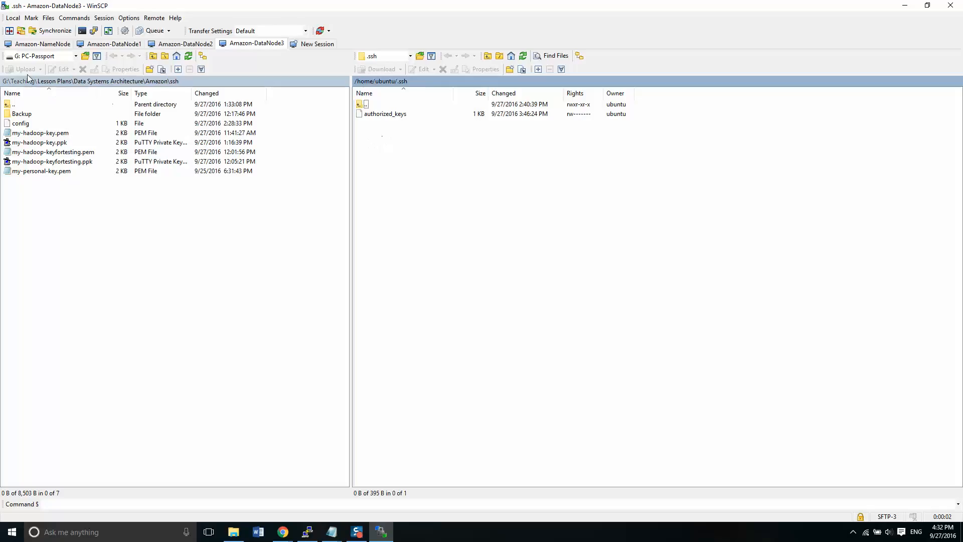
{"action": "left_click", "coordinate": [40, 43]}
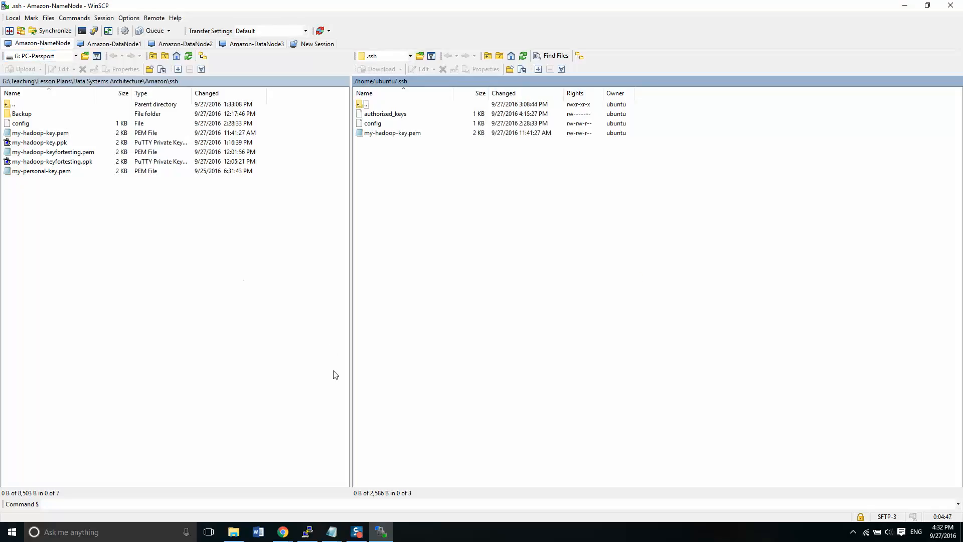
{"action": "left_click", "coordinate": [184, 44]}
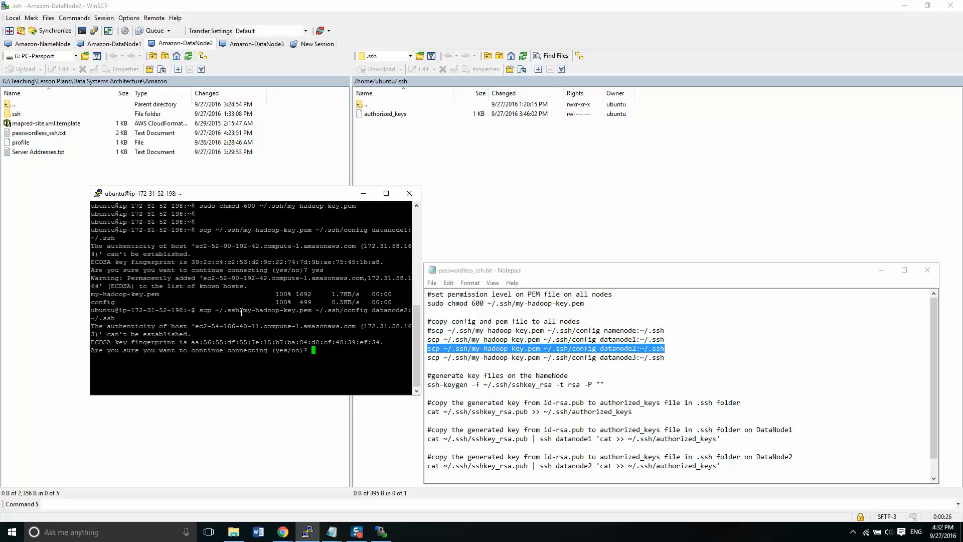
Confirm the DataNode2 and DataNode3 scp copies and refresh DataNode2's .ssh listing
{"action": "type", "text": "yes"}
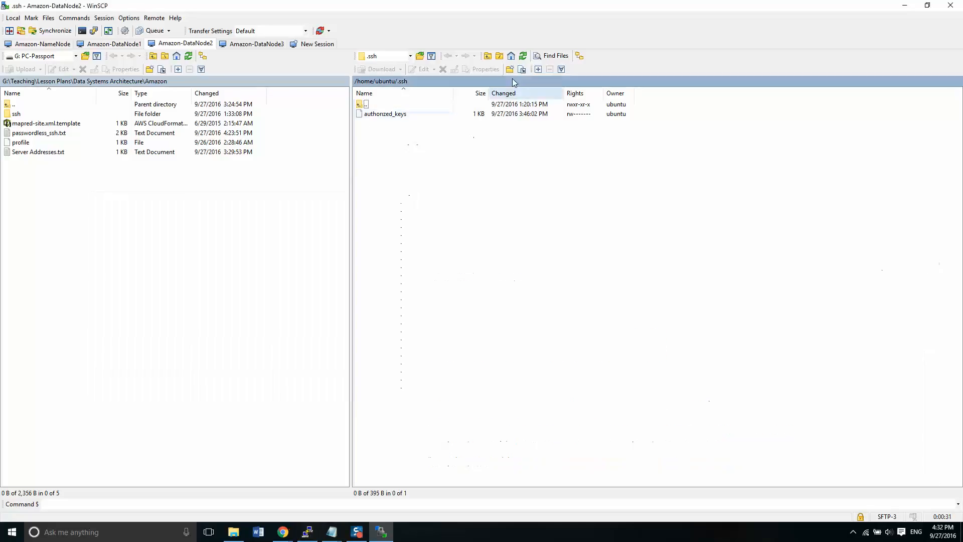
{"action": "left_click", "coordinate": [522, 55]}
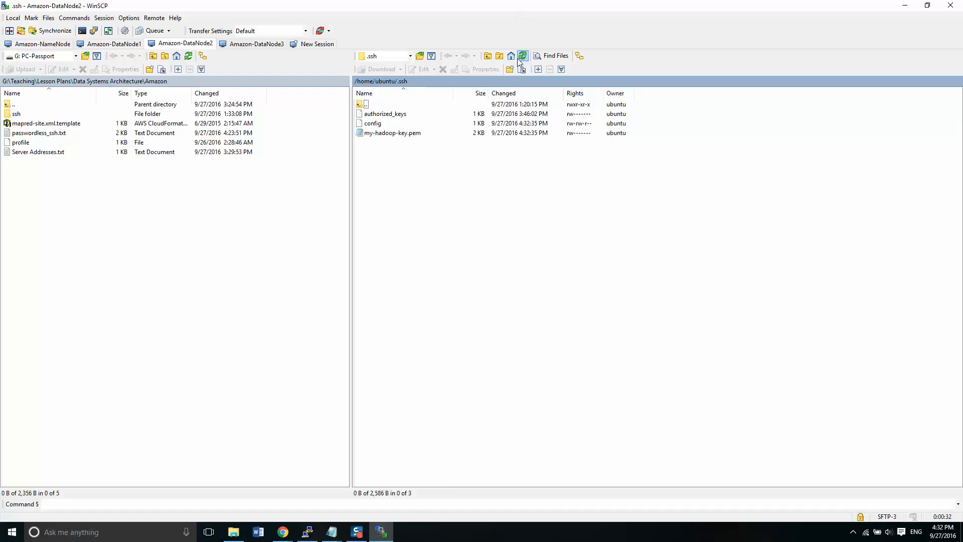
{"action": "left_click", "coordinate": [254, 44]}
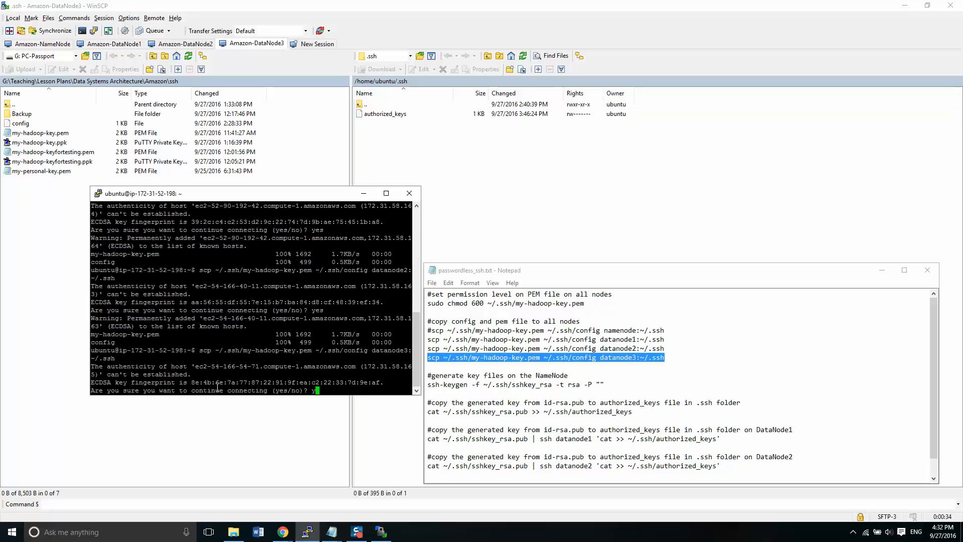
{"action": "key", "text": "enter"}
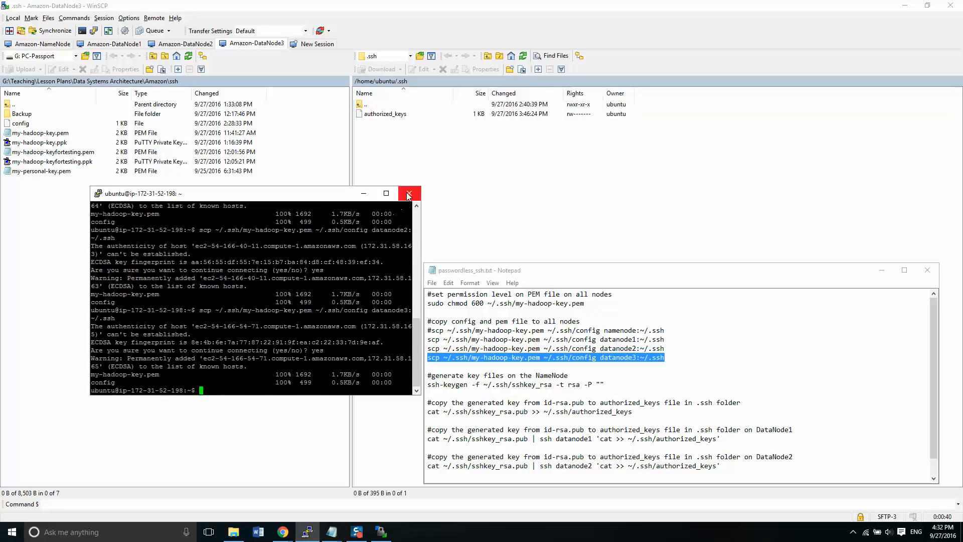
{"action": "left_click", "coordinate": [409, 193]}
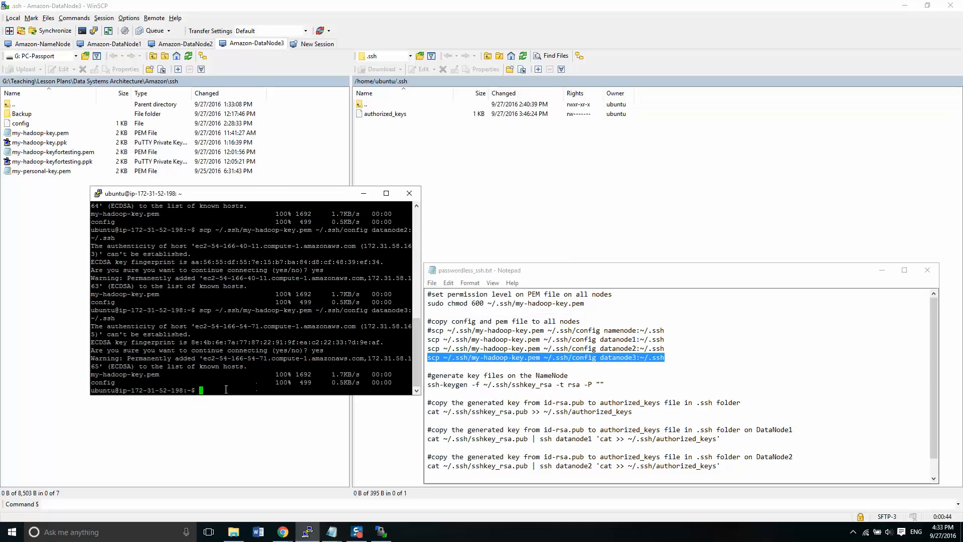
SSH into namenode, accept its host, and run ssh-keygen -f ~/.ssh/sshkey_rsa -t rsa -P ""
{"action": "type", "text": "ssh namenode"}
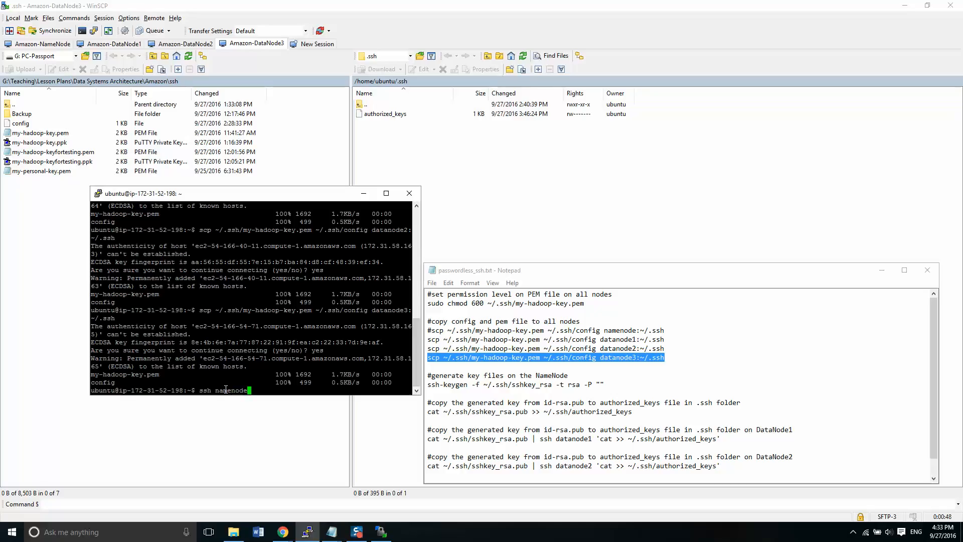
{"action": "type", "text": "yes/no)? yes"}
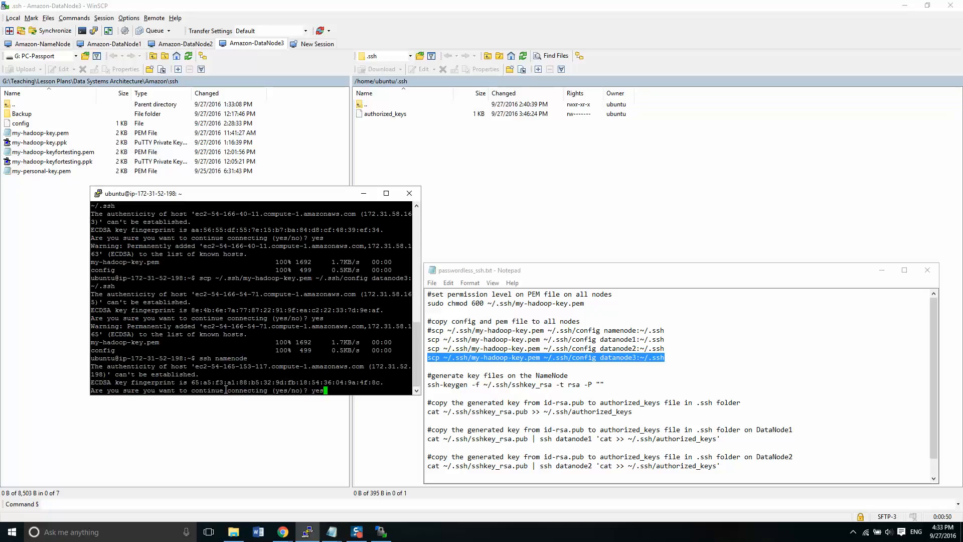
{"action": "key", "text": "enter"}
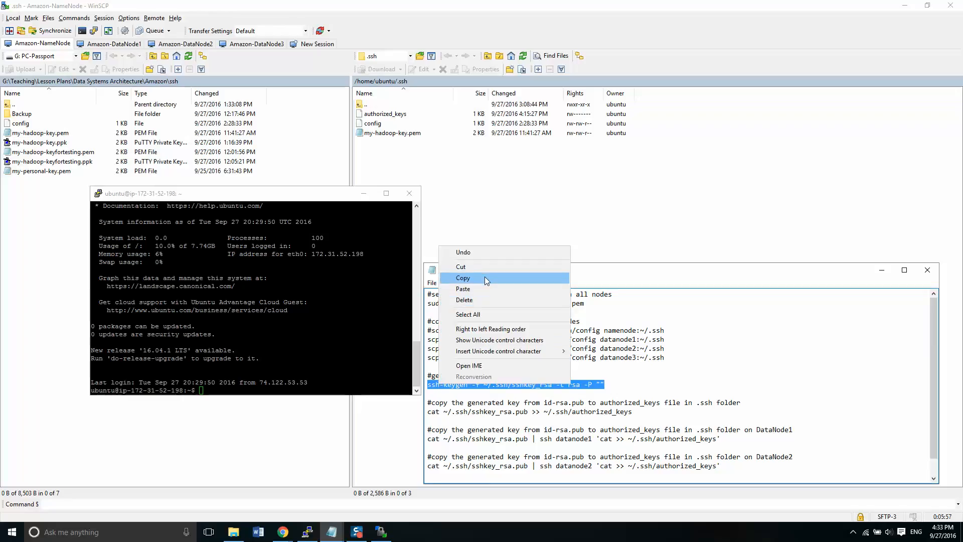
{"action": "left_click", "coordinate": [463, 277]}
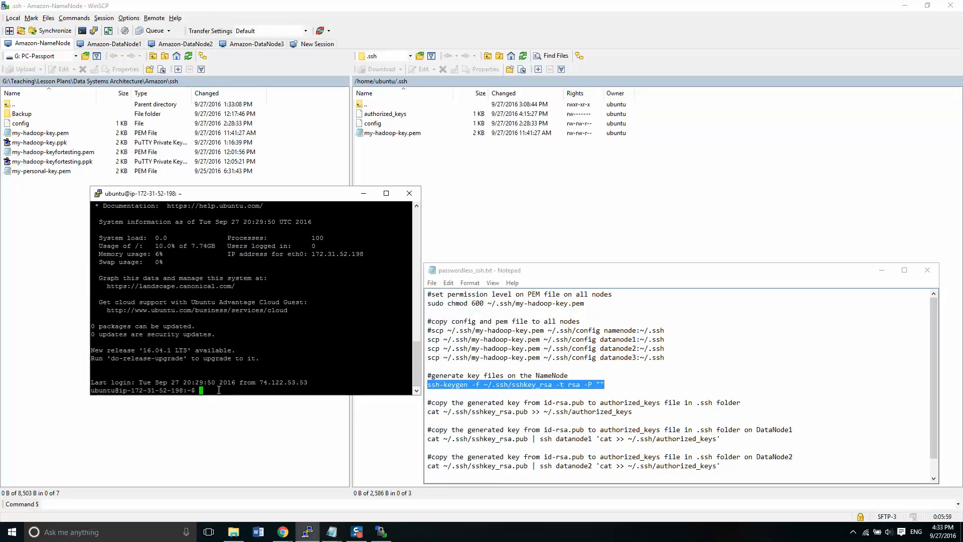
{"action": "type", "text": "ssh-keygen -f ~/.ssh/sshkey_rsa -t rsa -P \"\""}
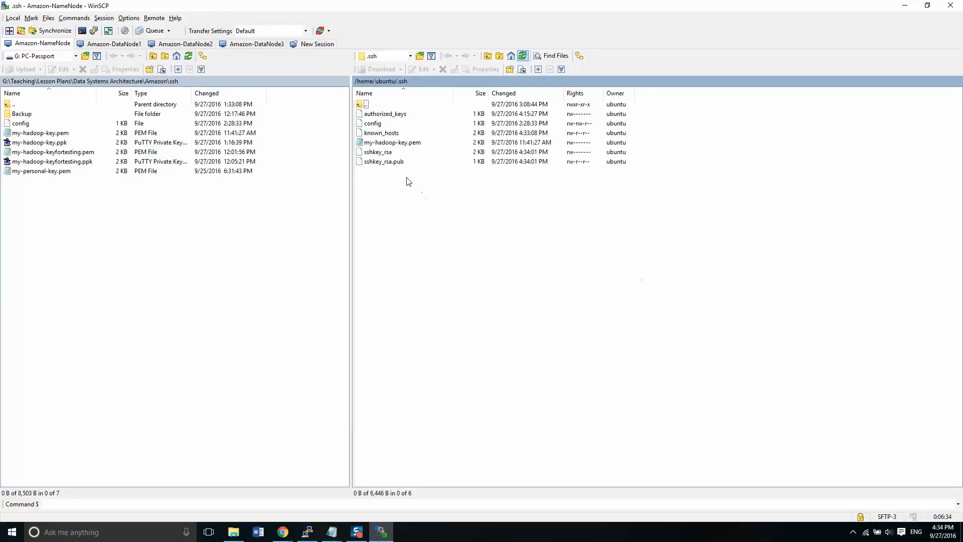
{"action": "left_click", "coordinate": [378, 152]}
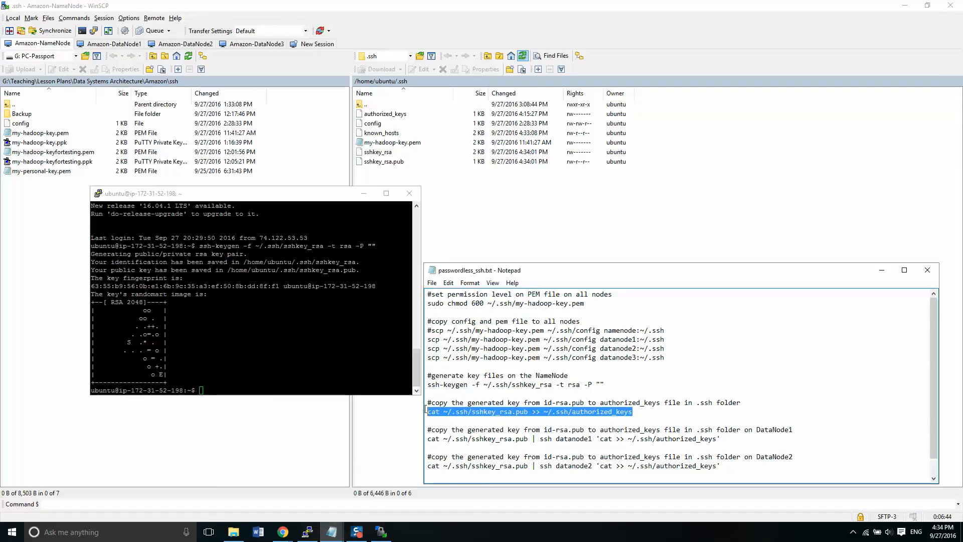
{"action": "left_click", "coordinate": [383, 161]}
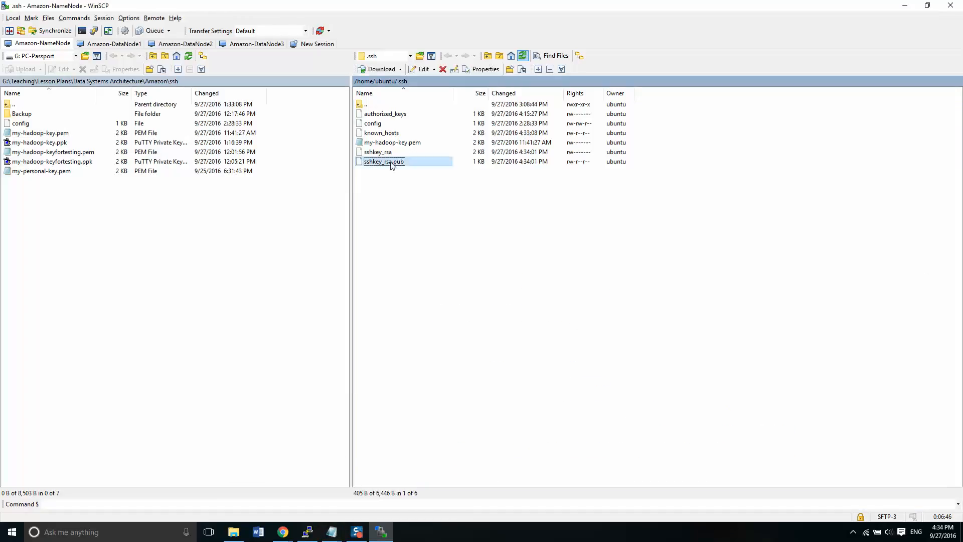
{"action": "double_click", "coordinate": [384, 161]}
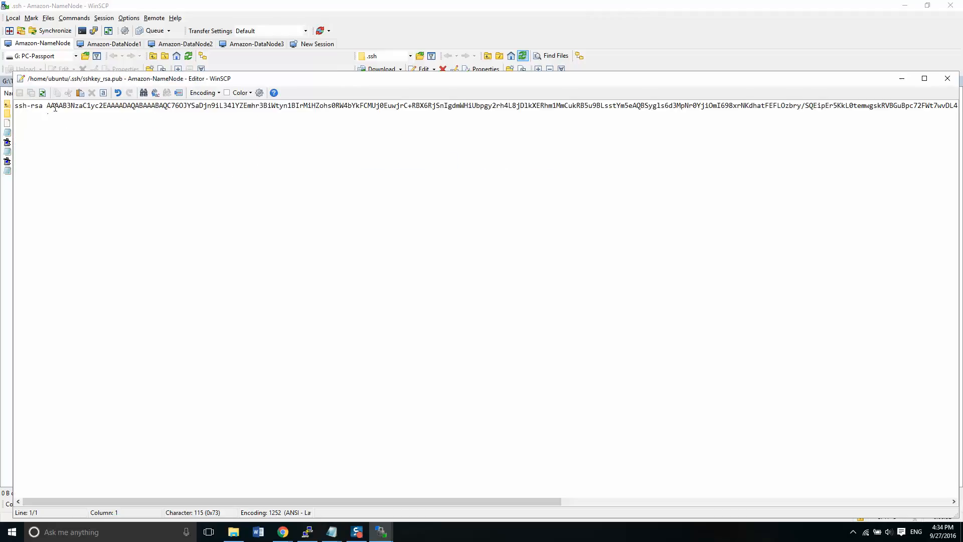
{"action": "left_click_drag", "start_coordinate": [48, 104], "coordinate": [408, 104]}
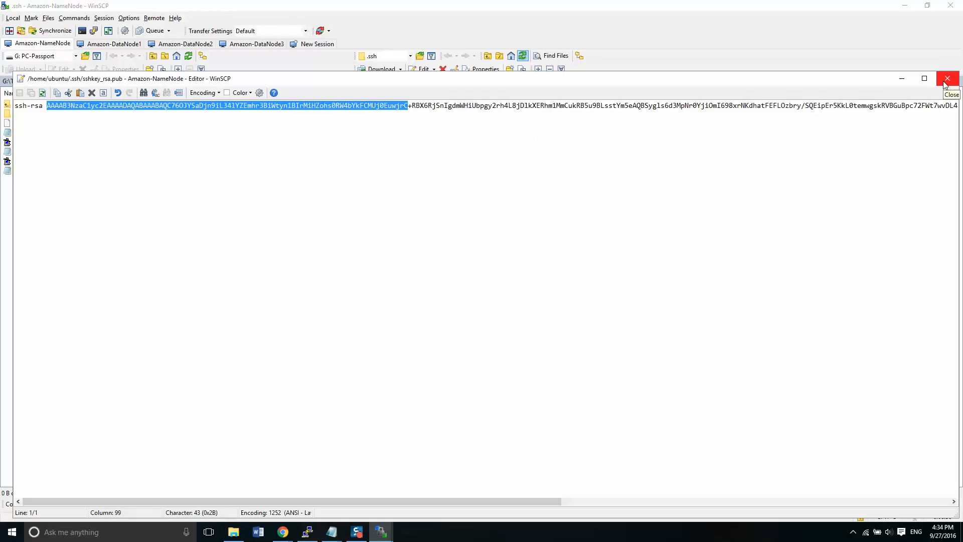
{"action": "left_click", "coordinate": [948, 78]}
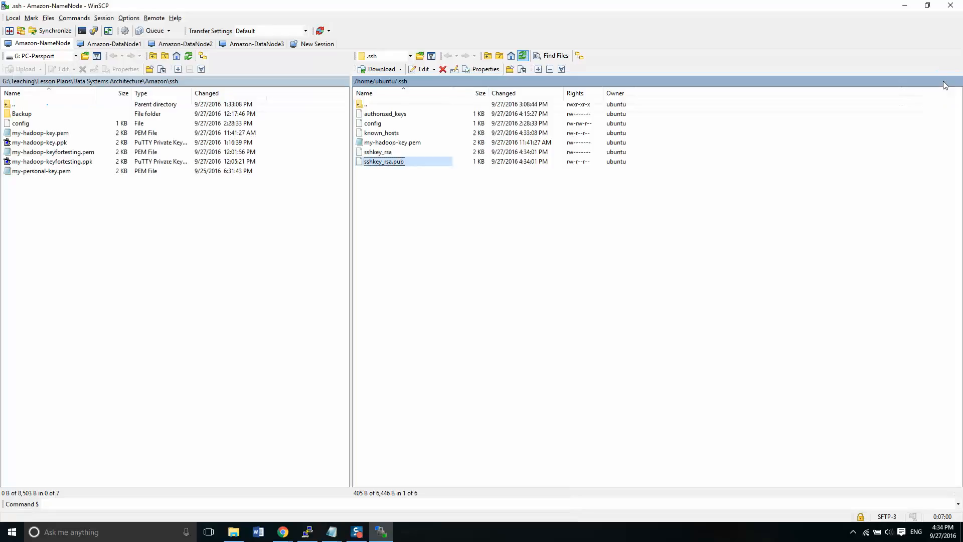
{"action": "mouse_move", "coordinate": [393, 114]}
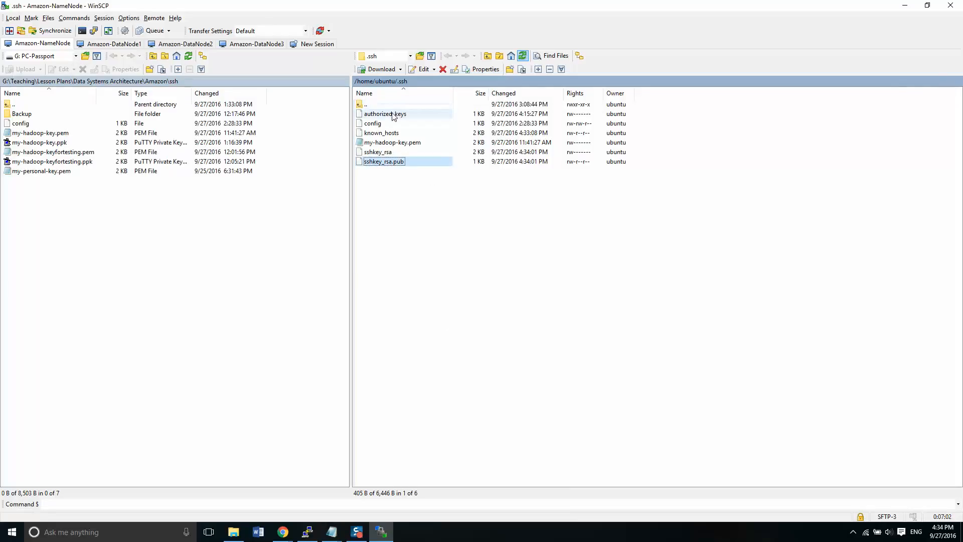
{"action": "double_click", "coordinate": [384, 114]}
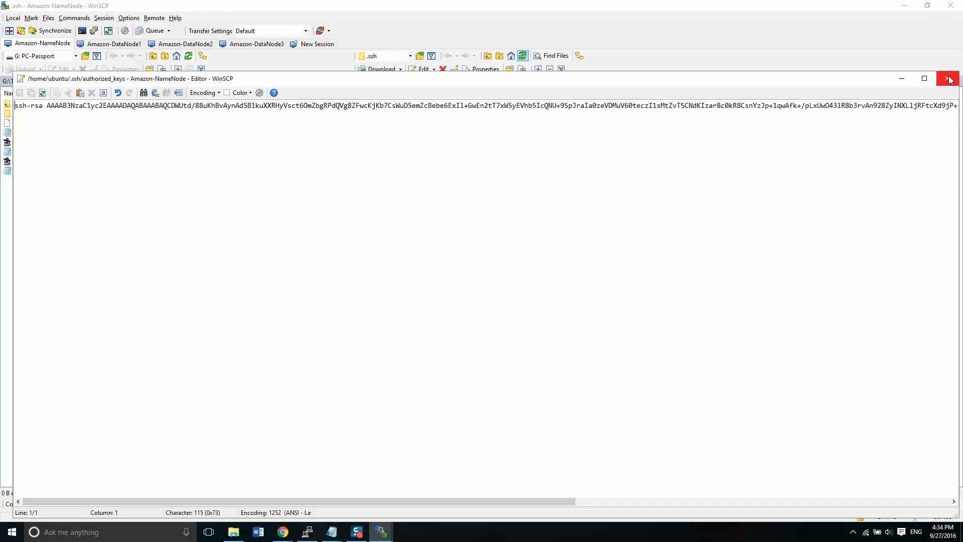
{"action": "left_click", "coordinate": [949, 79]}
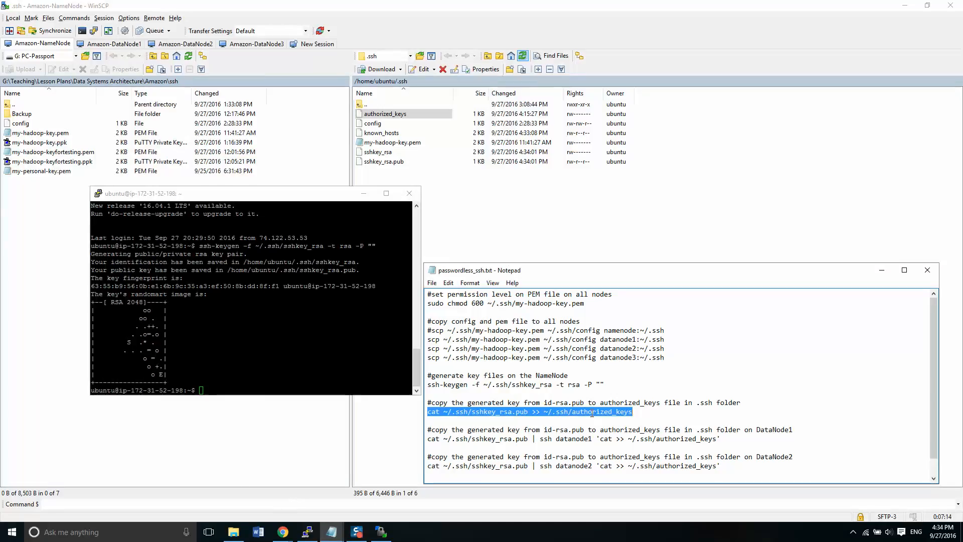
Append sshkey_rsa.pub to authorized_keys, then reopen authorized_keys to confirm two keys
{"action": "right_click", "coordinate": [529, 411]}
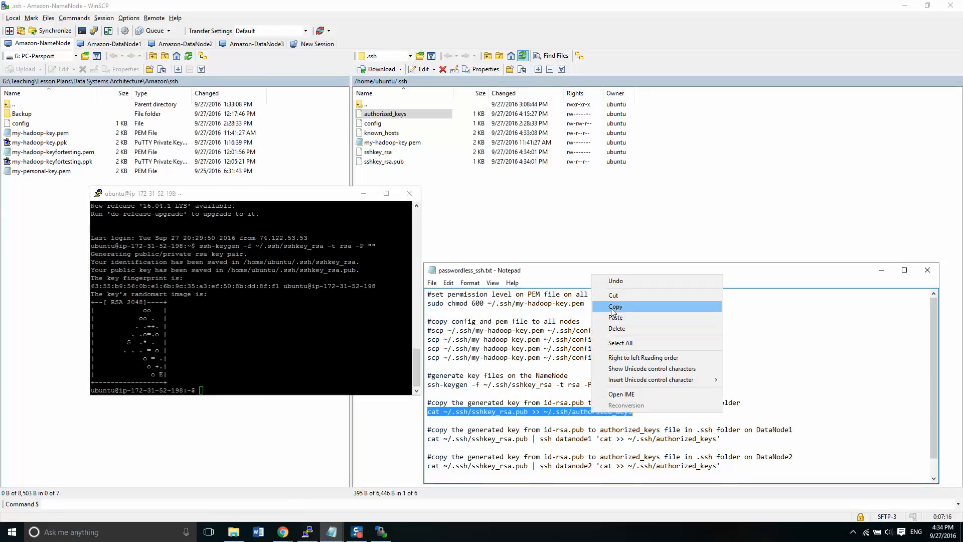
{"action": "left_click", "coordinate": [616, 306]}
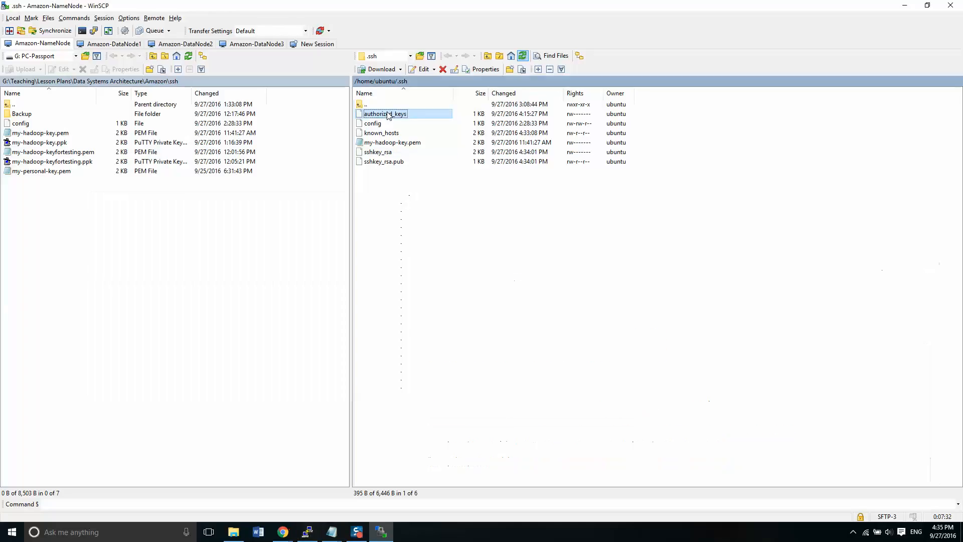
{"action": "double_click", "coordinate": [385, 114]}
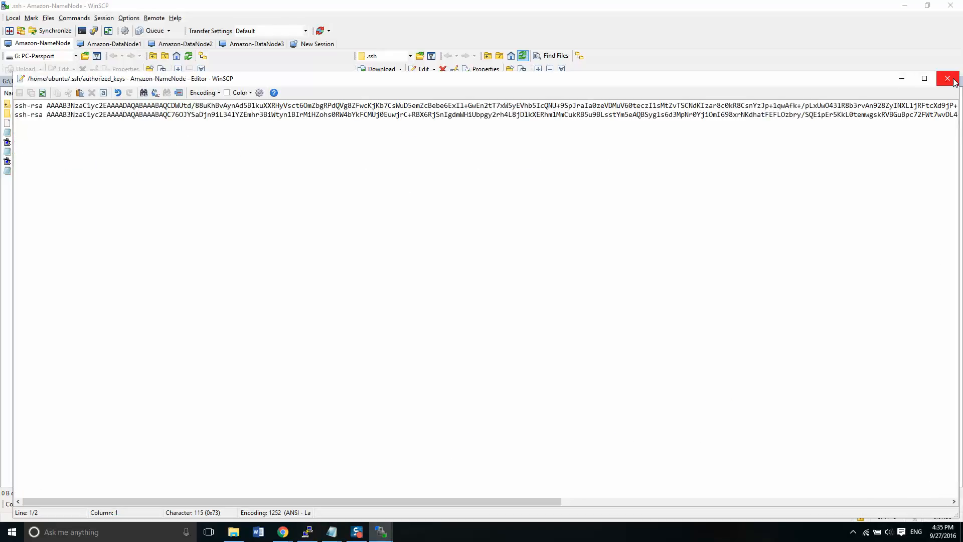
{"action": "left_click", "coordinate": [947, 78]}
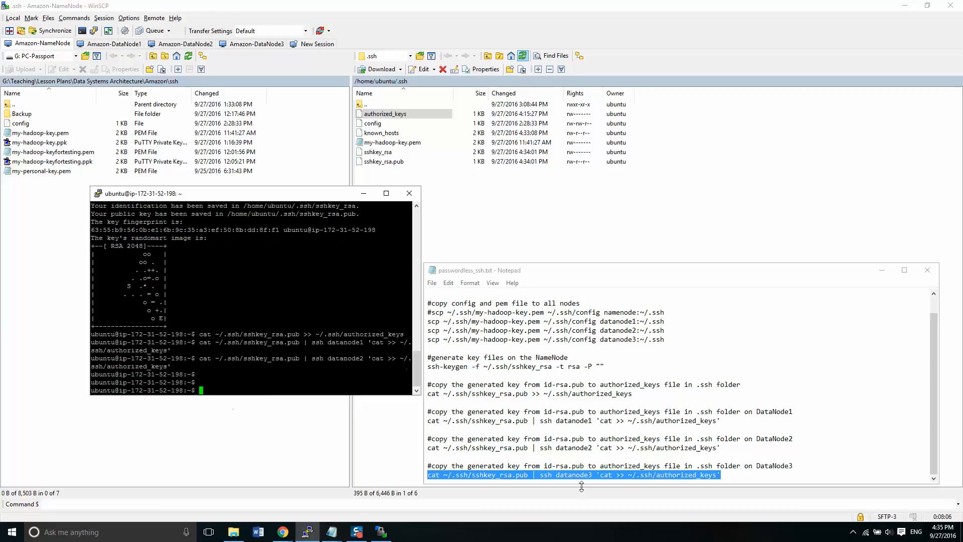
Copy the DataNode3 authorized_keys append command and begin an ssh to a datanode
{"action": "right_click", "coordinate": [571, 474]}
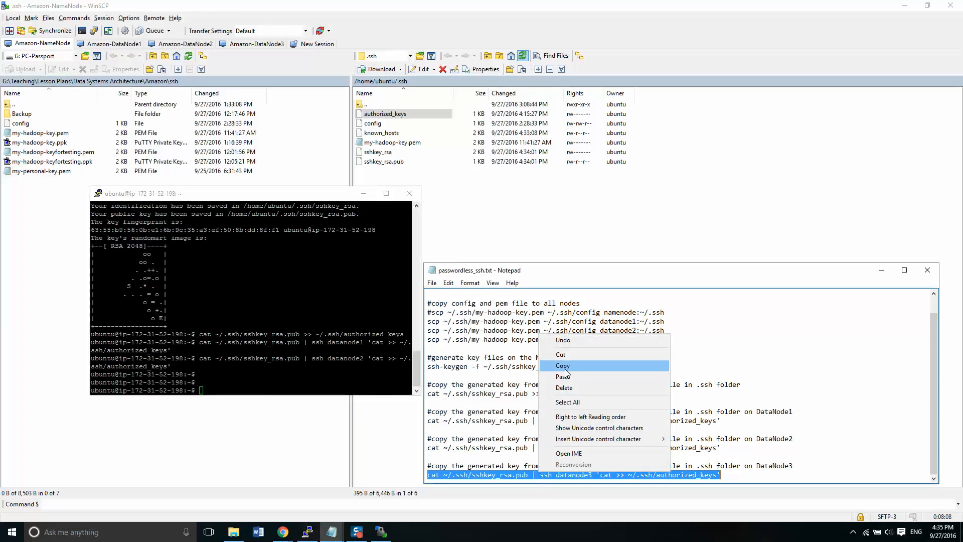
{"action": "left_click", "coordinate": [562, 366]}
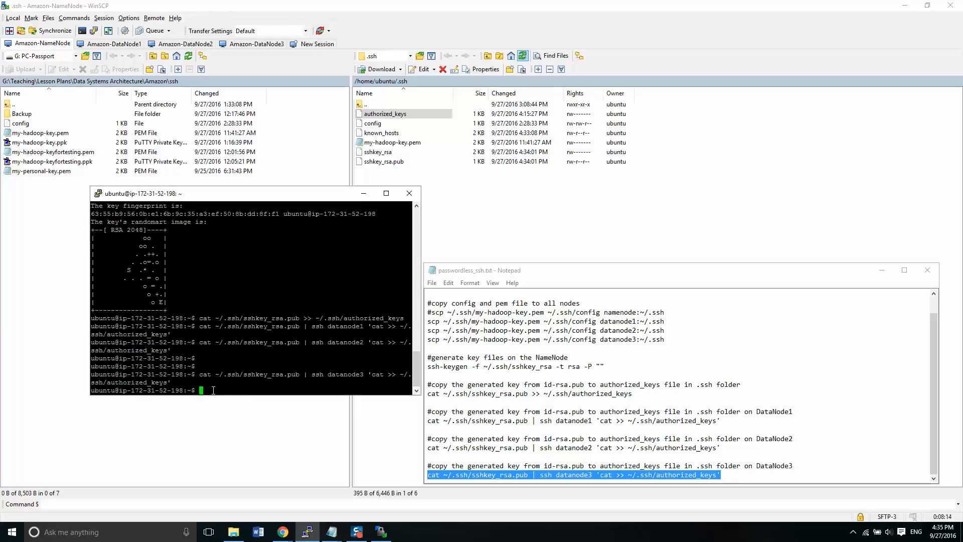
{"action": "type", "text": "ssh datanode"}
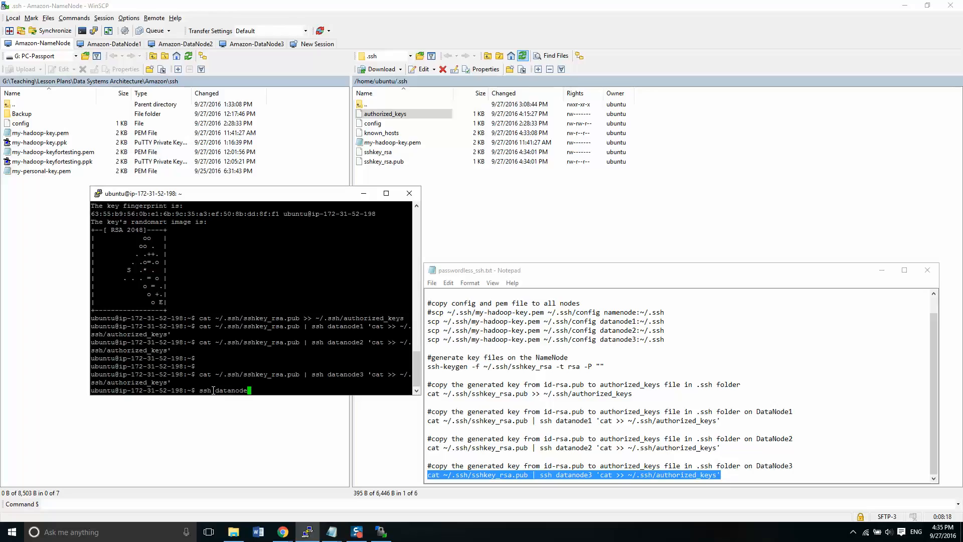
SSH from datanode1 to datanode2, then on to datanode3, without password prompts
{"action": "type", "text": "1"}
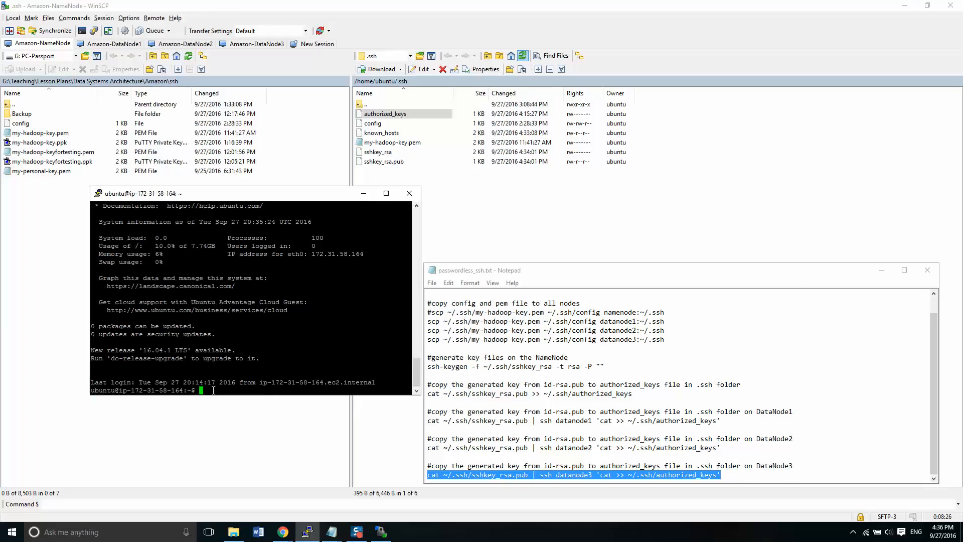
{"action": "type", "text": "ssh da"}
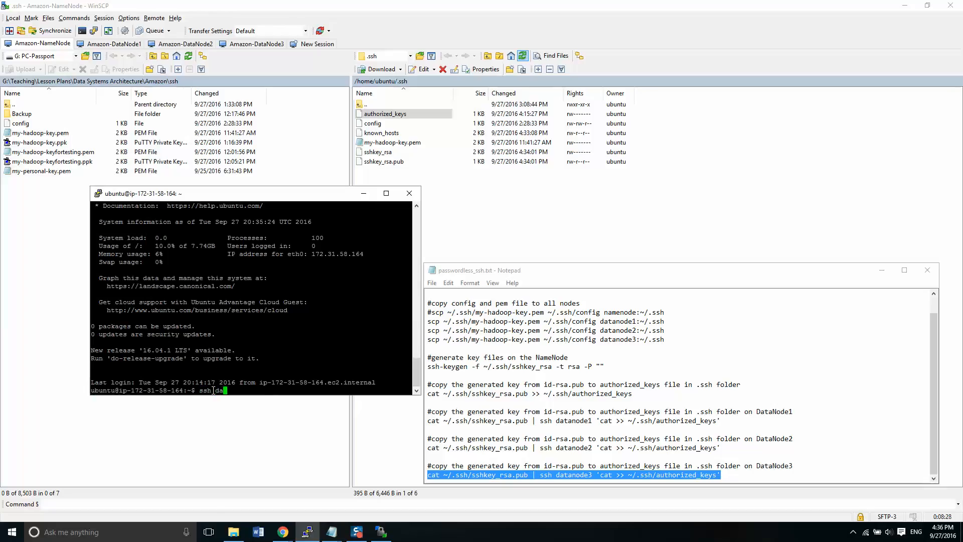
{"action": "type", "text": "datanode2"}
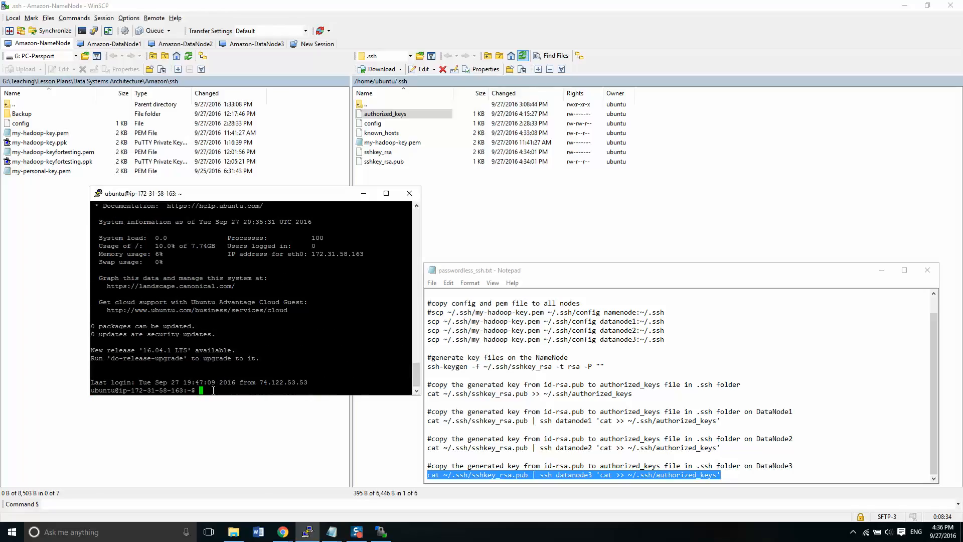
{"action": "type", "text": "ssh datanode3"}
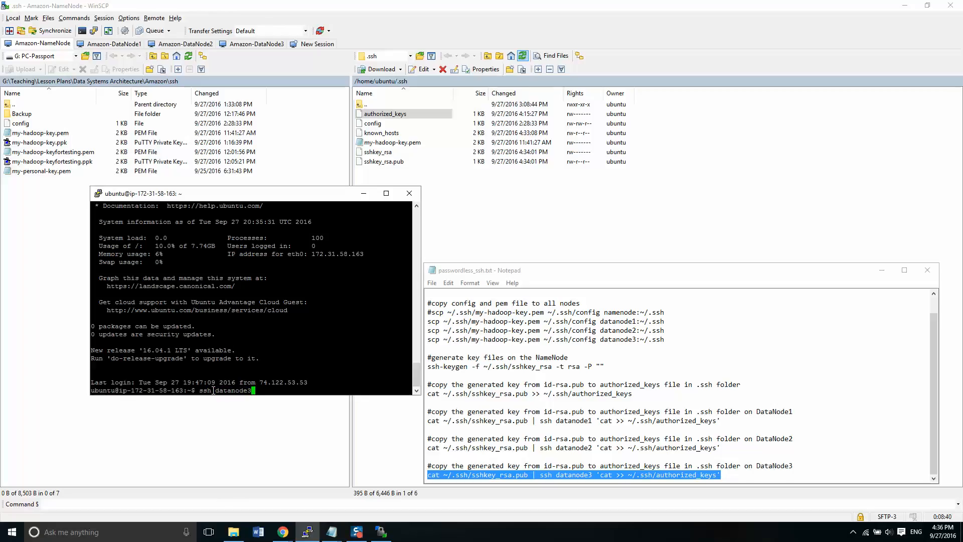
Accept datanode3's host key, then SSH back to namenode, answering yes to its prompt
{"action": "type", "text": "y"}
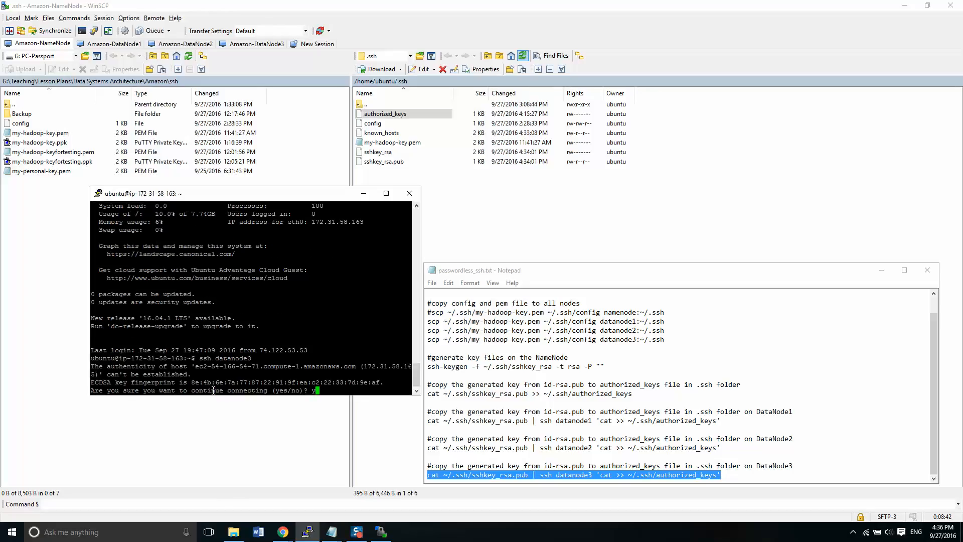
{"action": "type", "text": "es"}
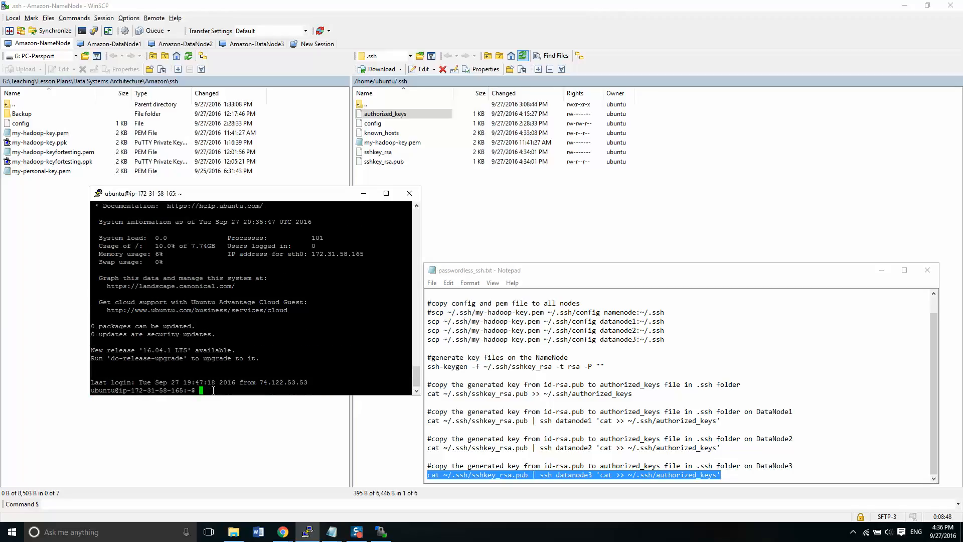
{"action": "type", "text": "ssh"}
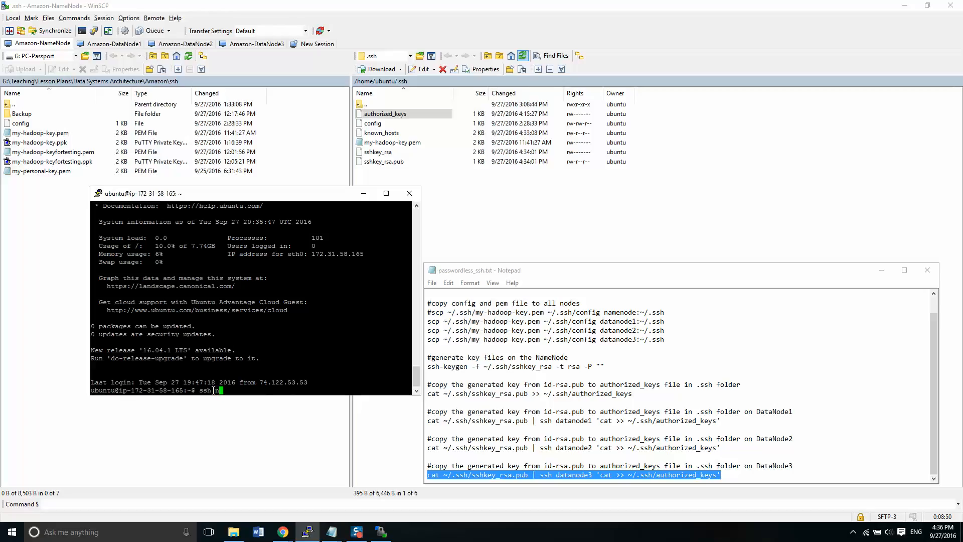
{"action": "type", "text": "namenode"}
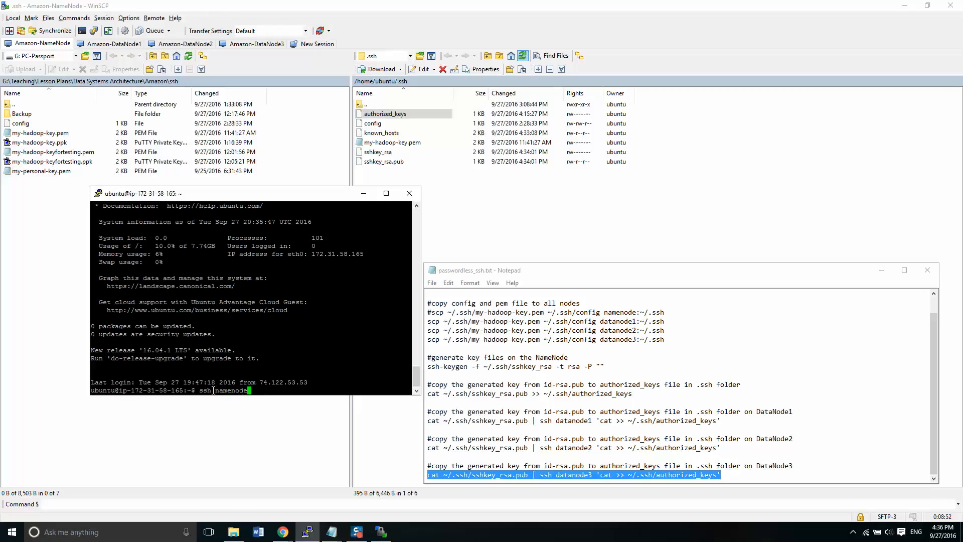
{"action": "type", "text": "yes/no)? yes"}
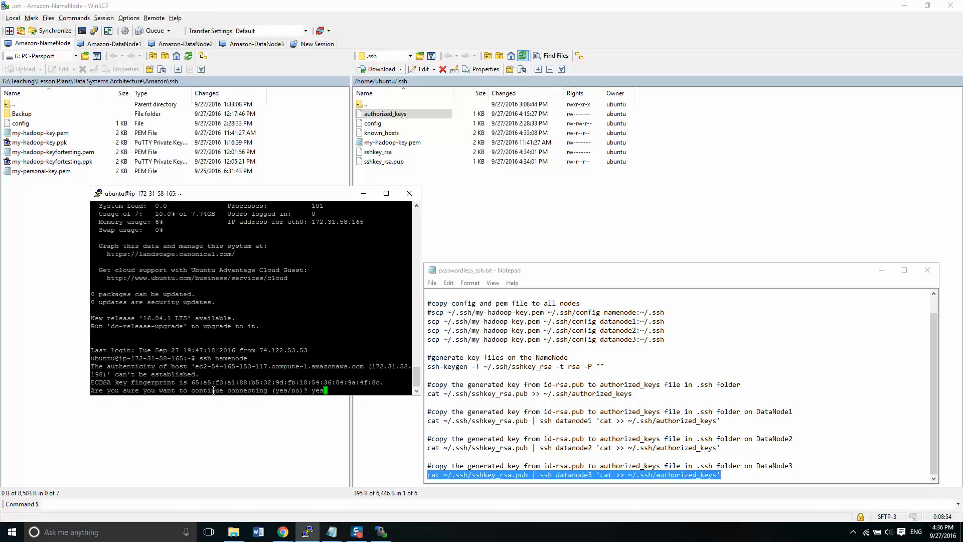